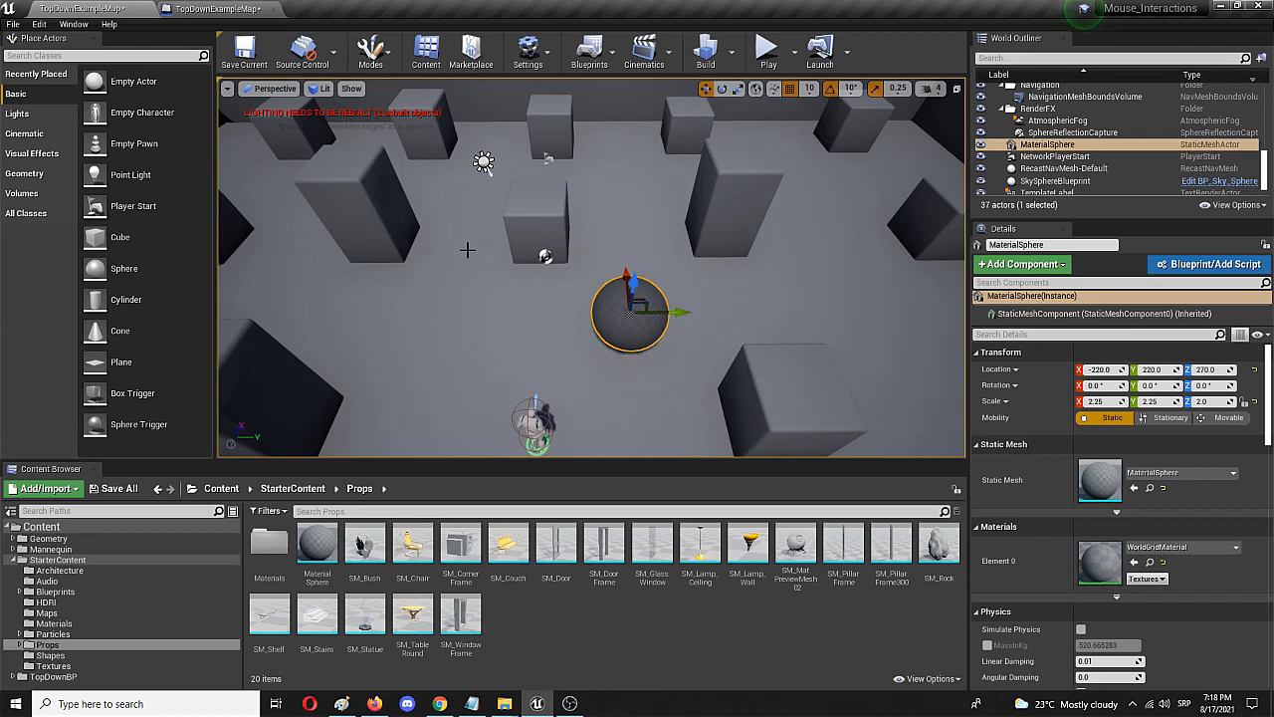
{"action": "mouse_move", "coordinate": [731, 271]}
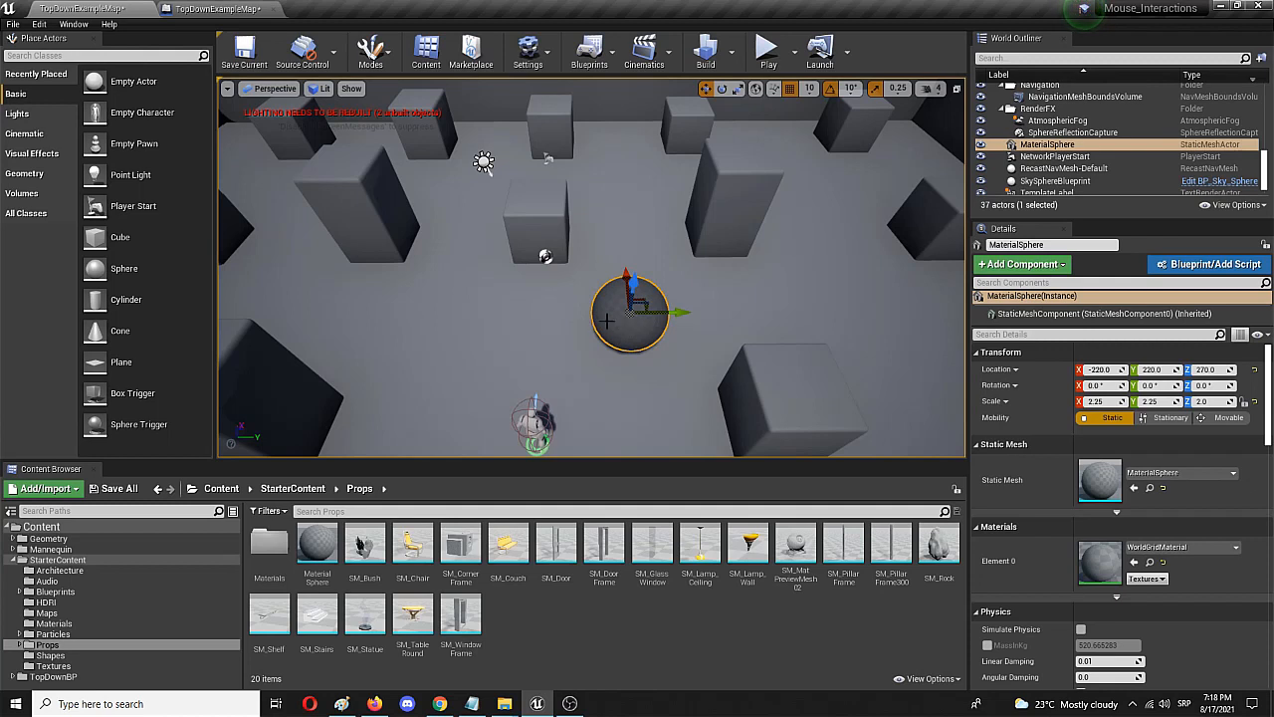
{"action": "mouse_move", "coordinate": [554, 311]}
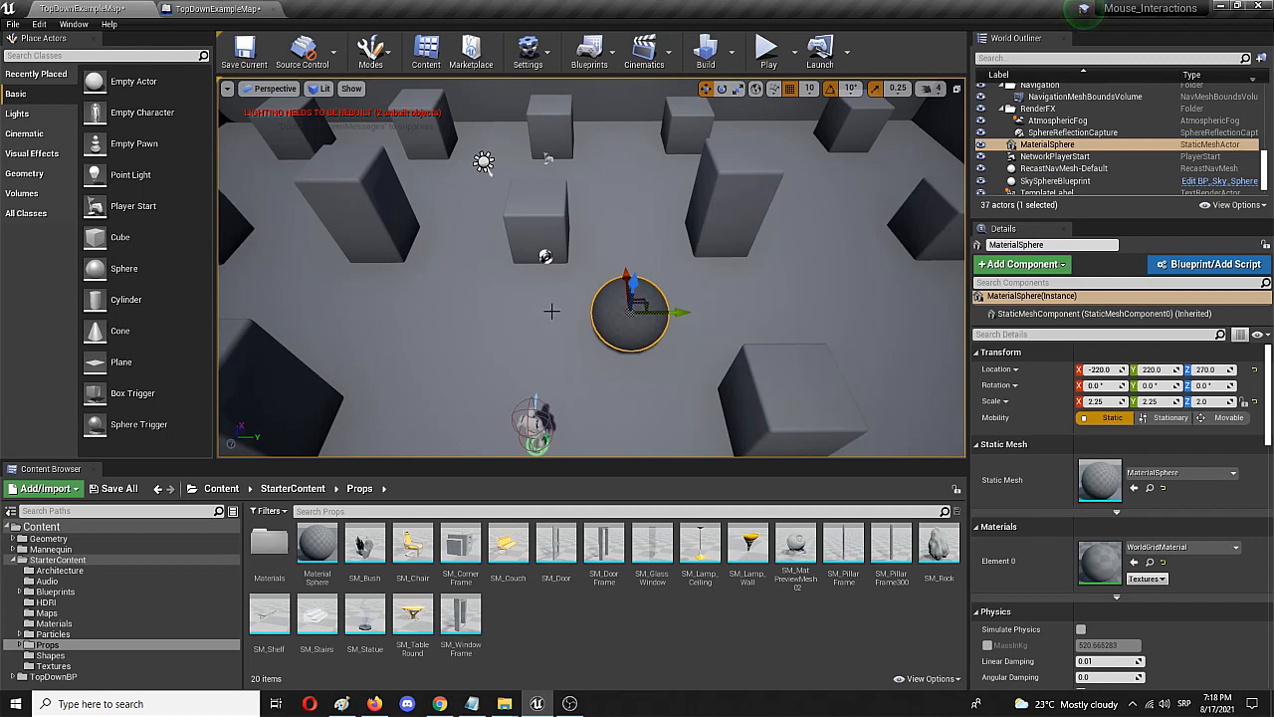
{"action": "mouse_move", "coordinate": [544, 289]}
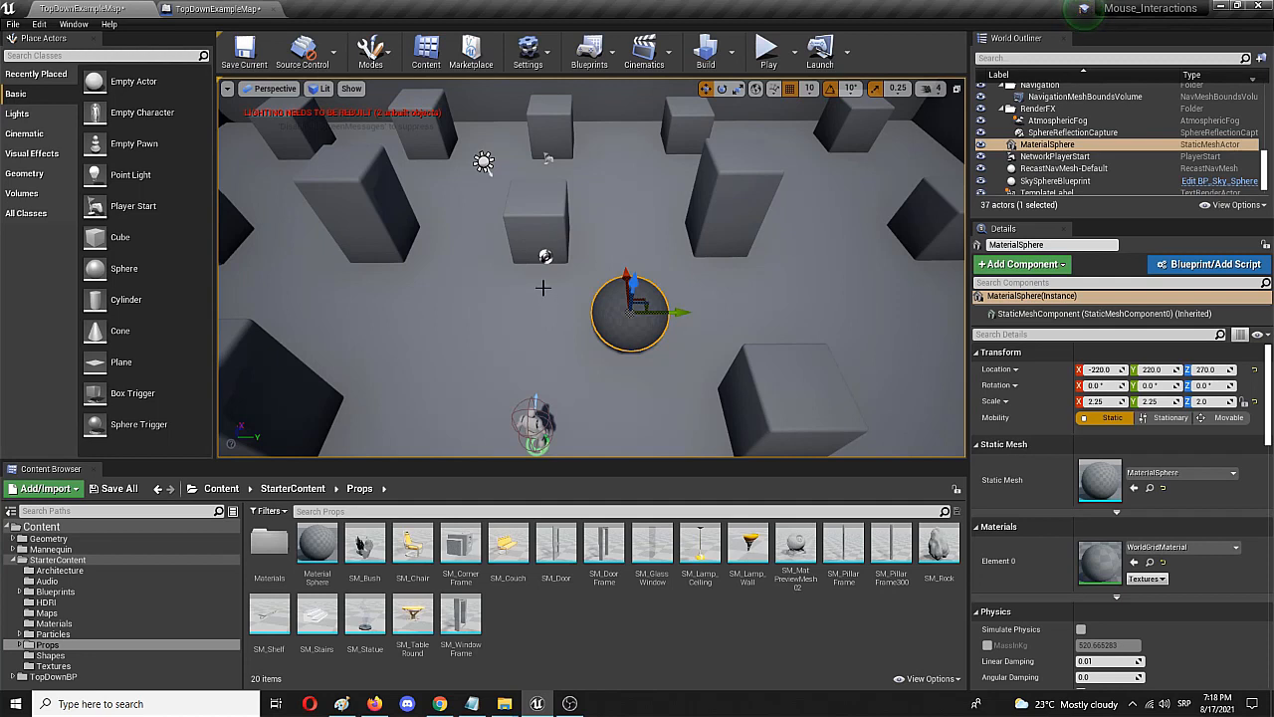
{"action": "mouse_move", "coordinate": [593, 297]}
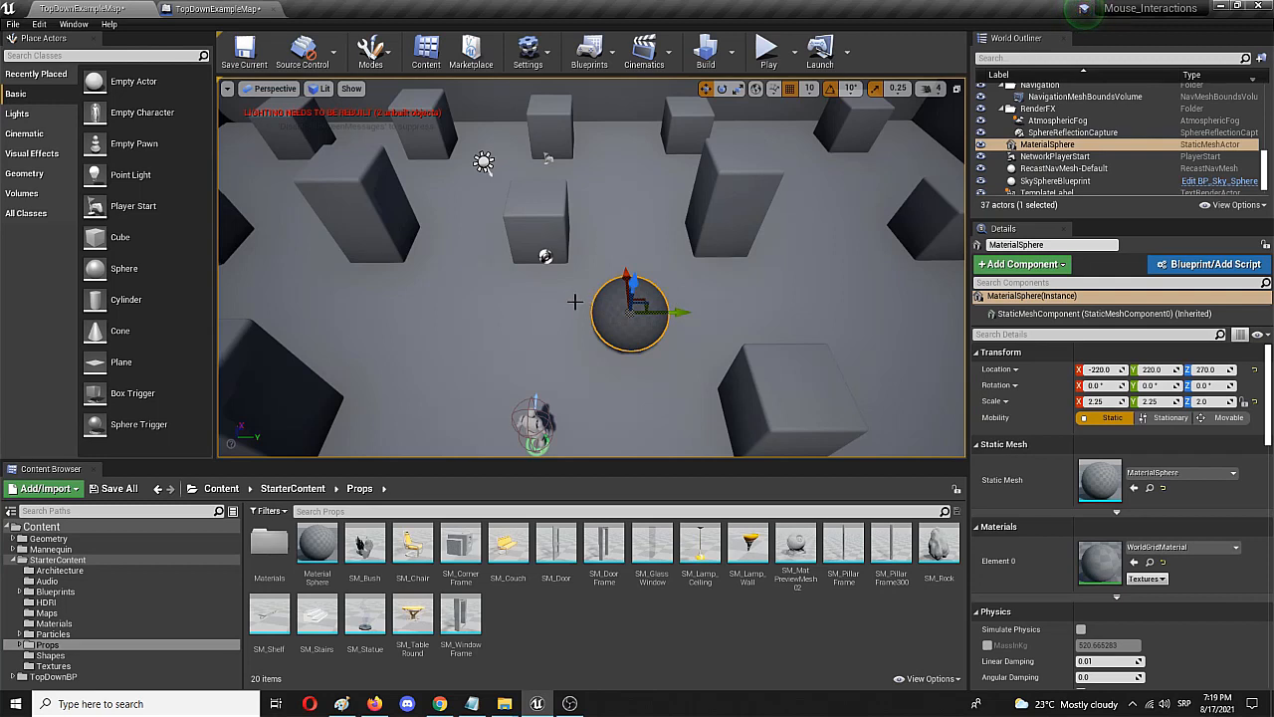
{"action": "mouse_move", "coordinate": [490, 402]}
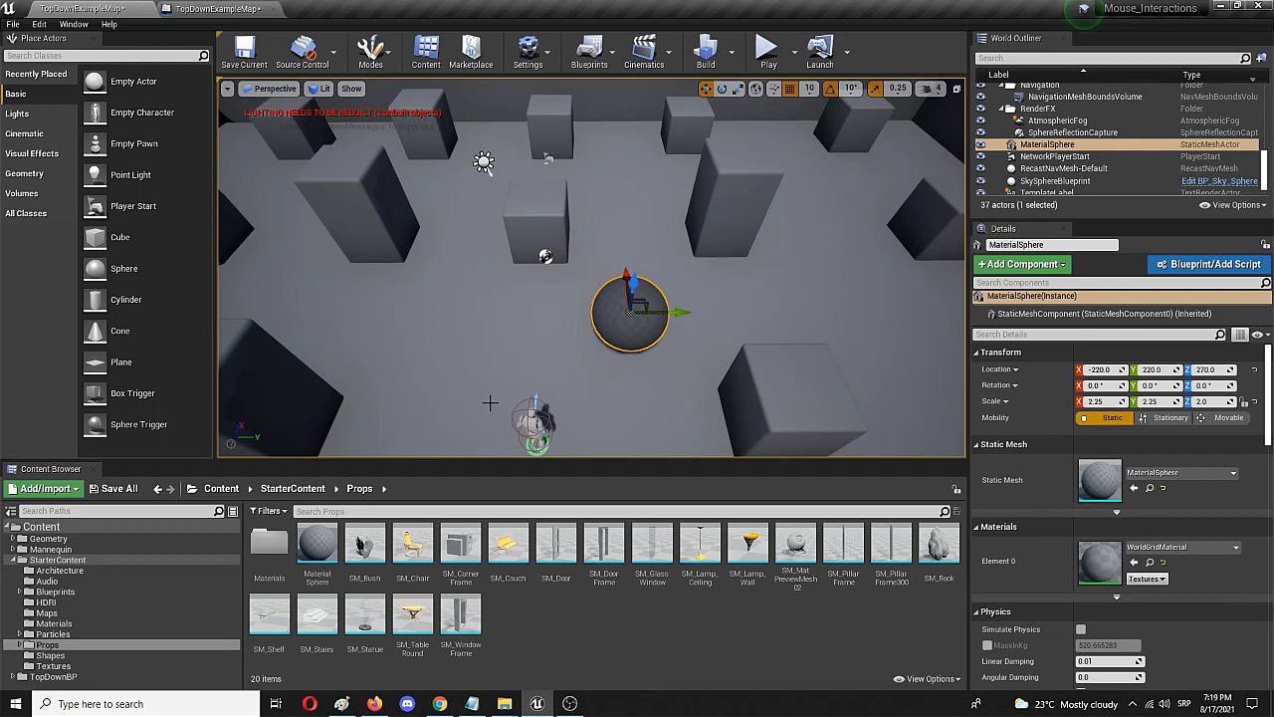
{"action": "mouse_move", "coordinate": [498, 383]}
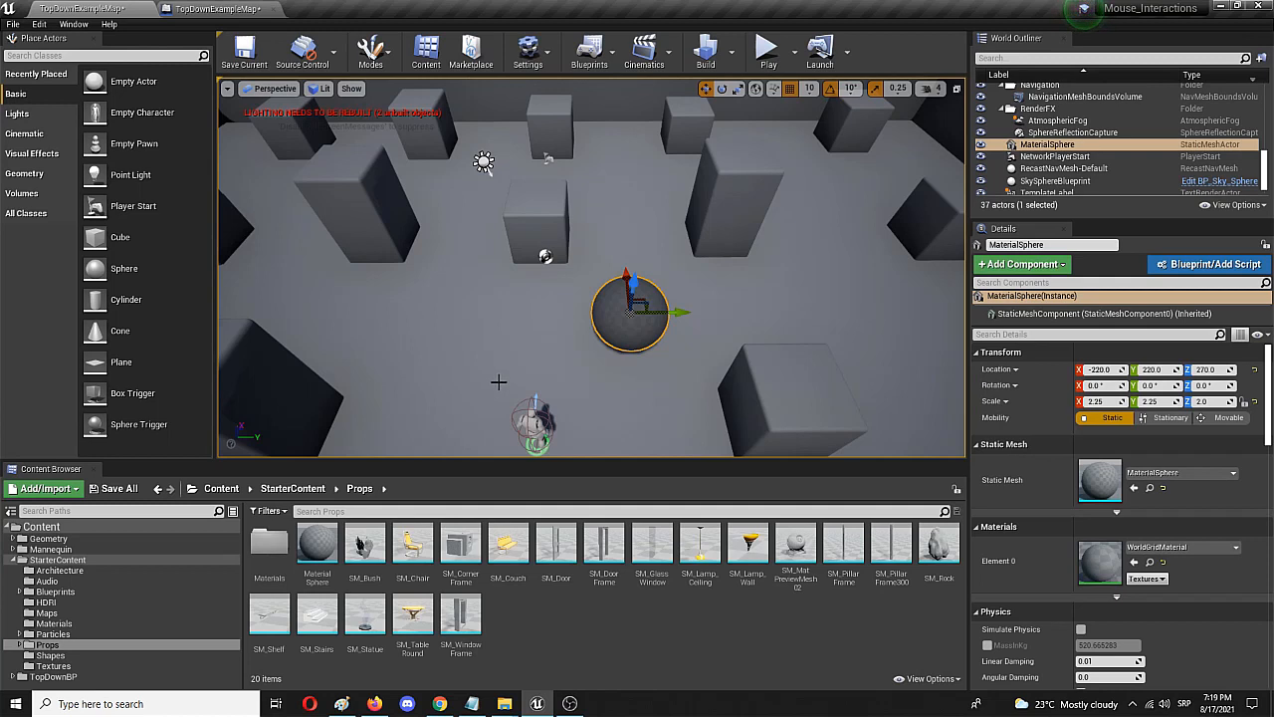
{"action": "mouse_move", "coordinate": [454, 229]}
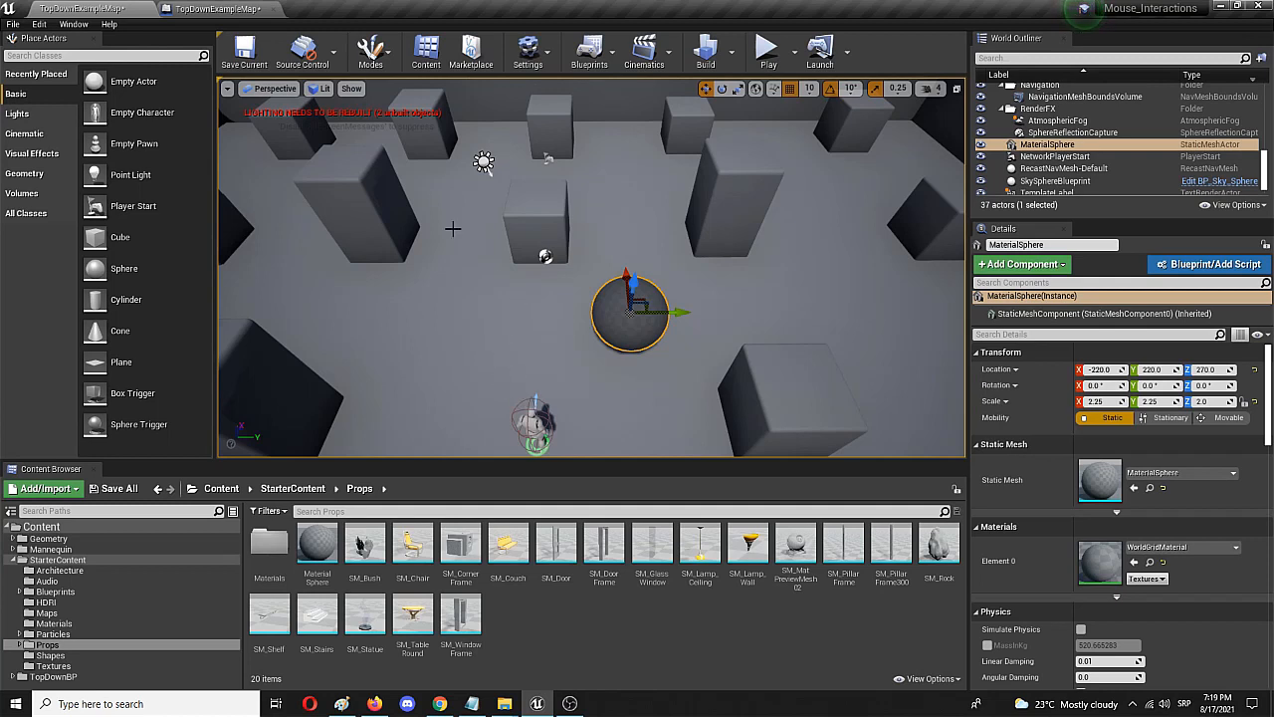
{"action": "mouse_move", "coordinate": [629, 323]}
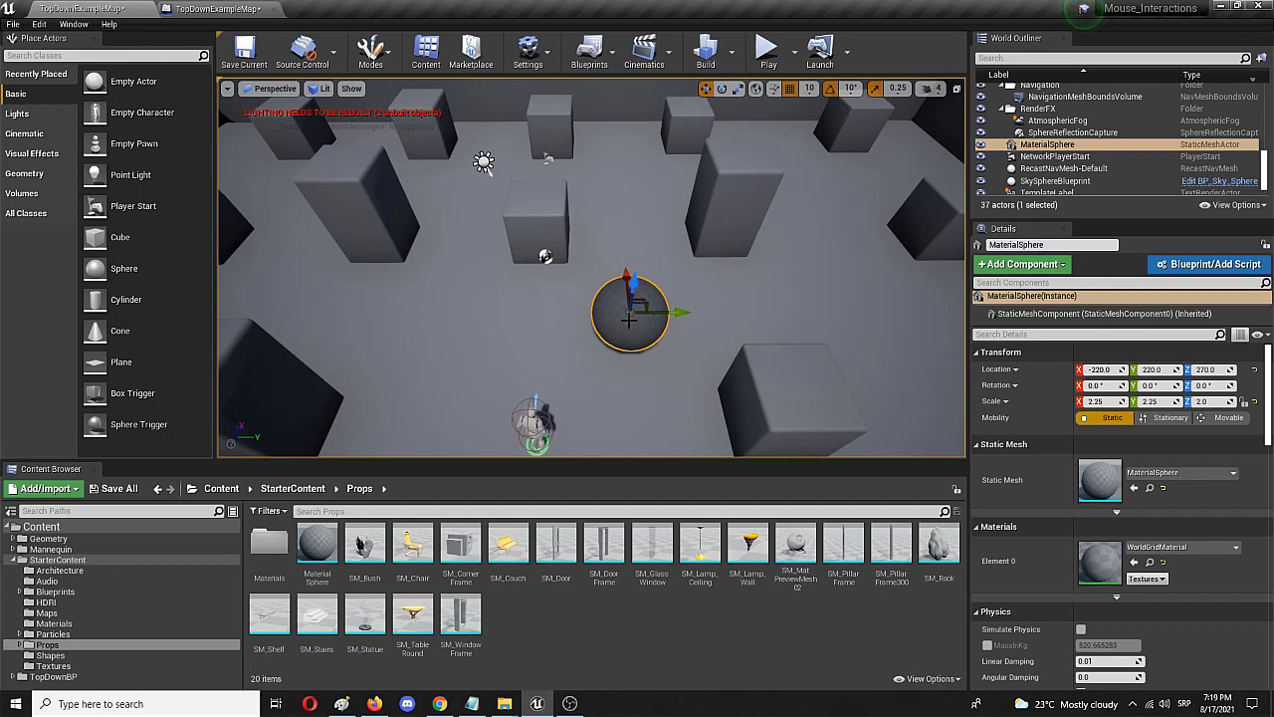
Play the level, move the character around, stop the session and return to the Event Graph
{"action": "left_click", "coordinate": [590, 51]}
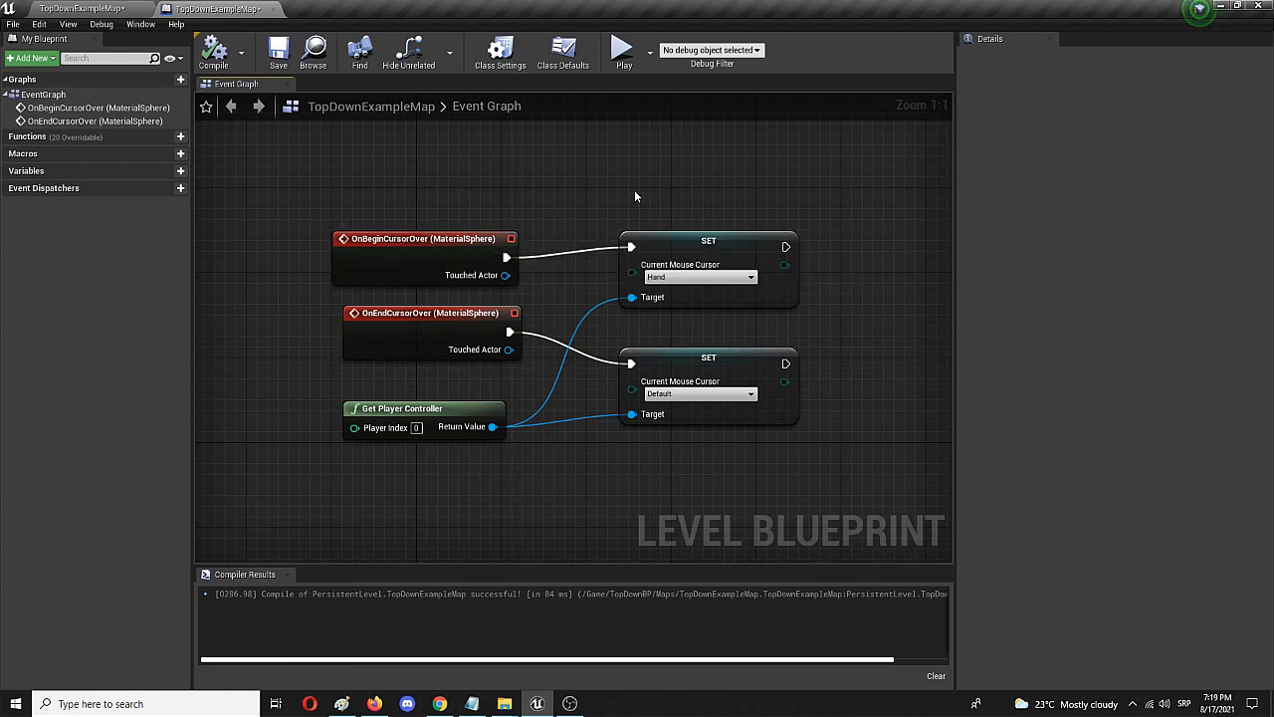
{"action": "mouse_move", "coordinate": [518, 193]}
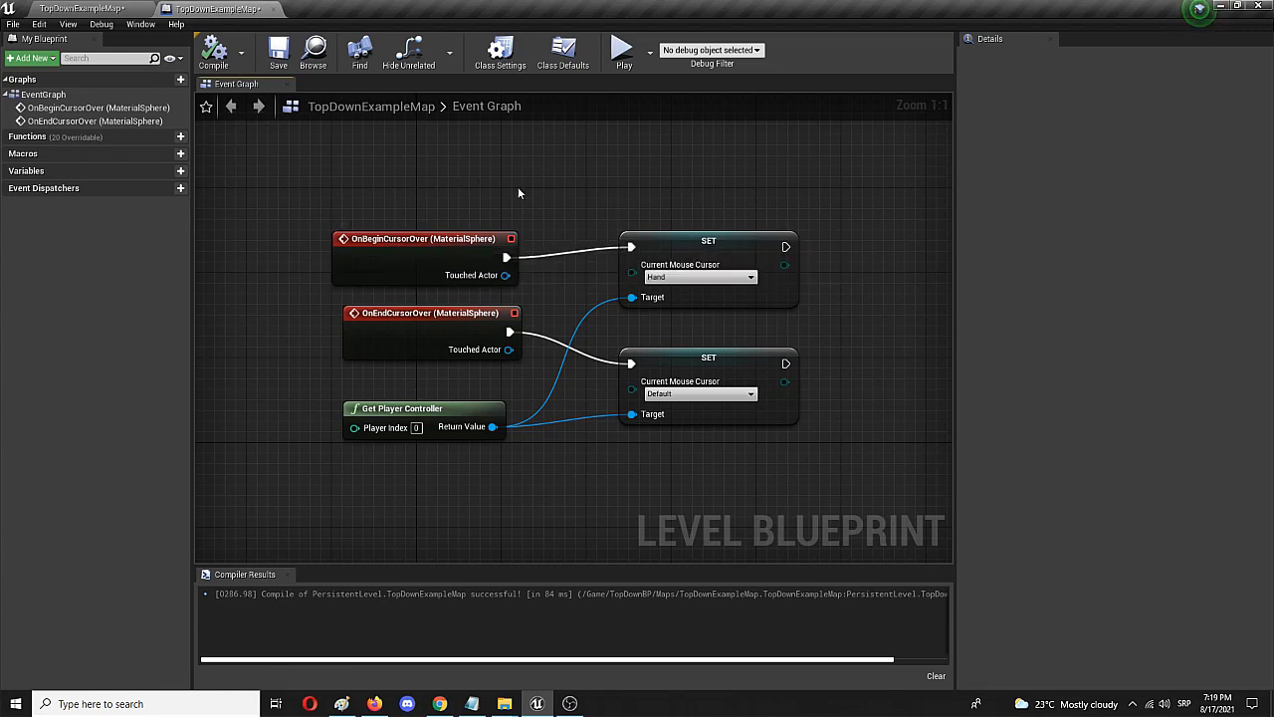
{"action": "mouse_move", "coordinate": [411, 247]}
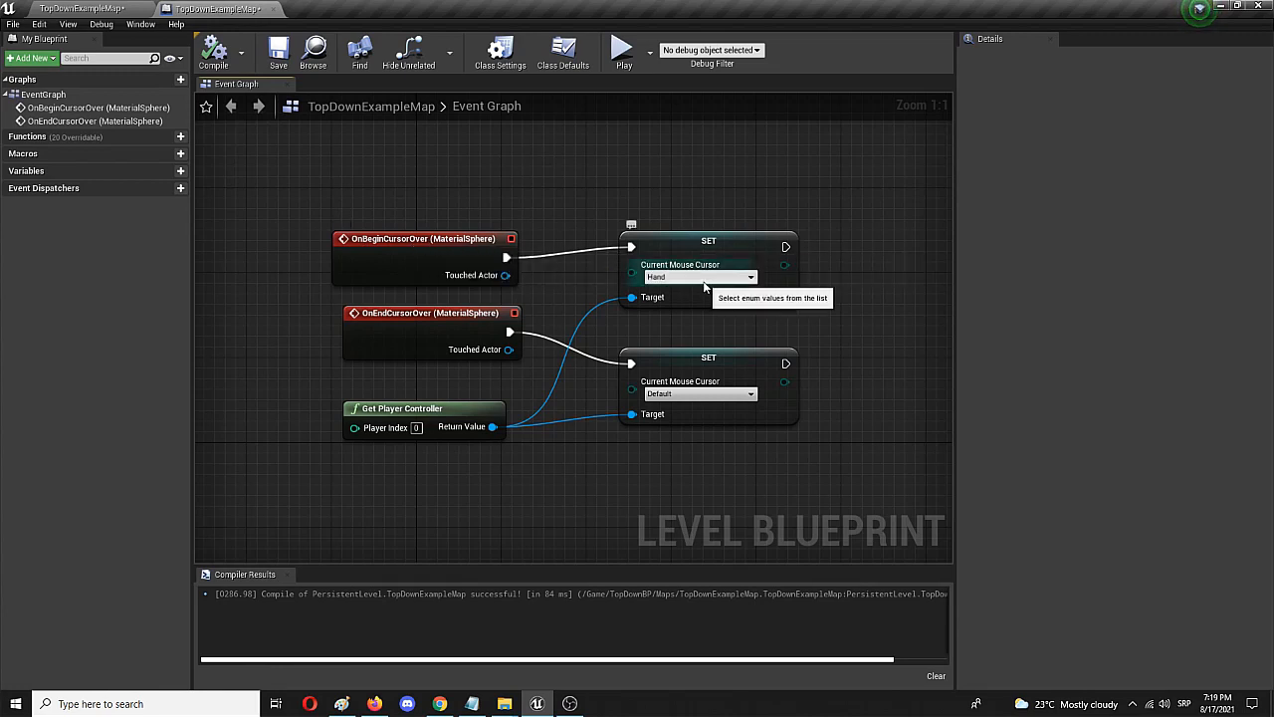
{"action": "mouse_move", "coordinate": [689, 291]}
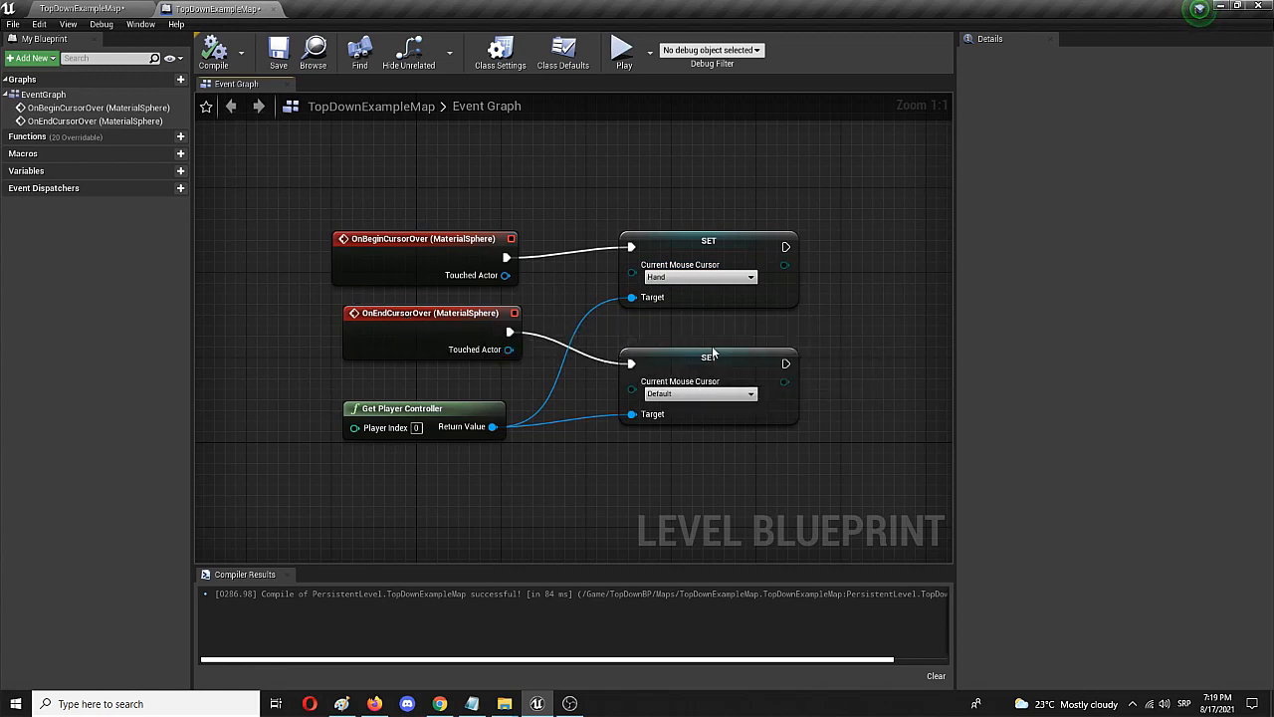
{"action": "mouse_move", "coordinate": [541, 294]}
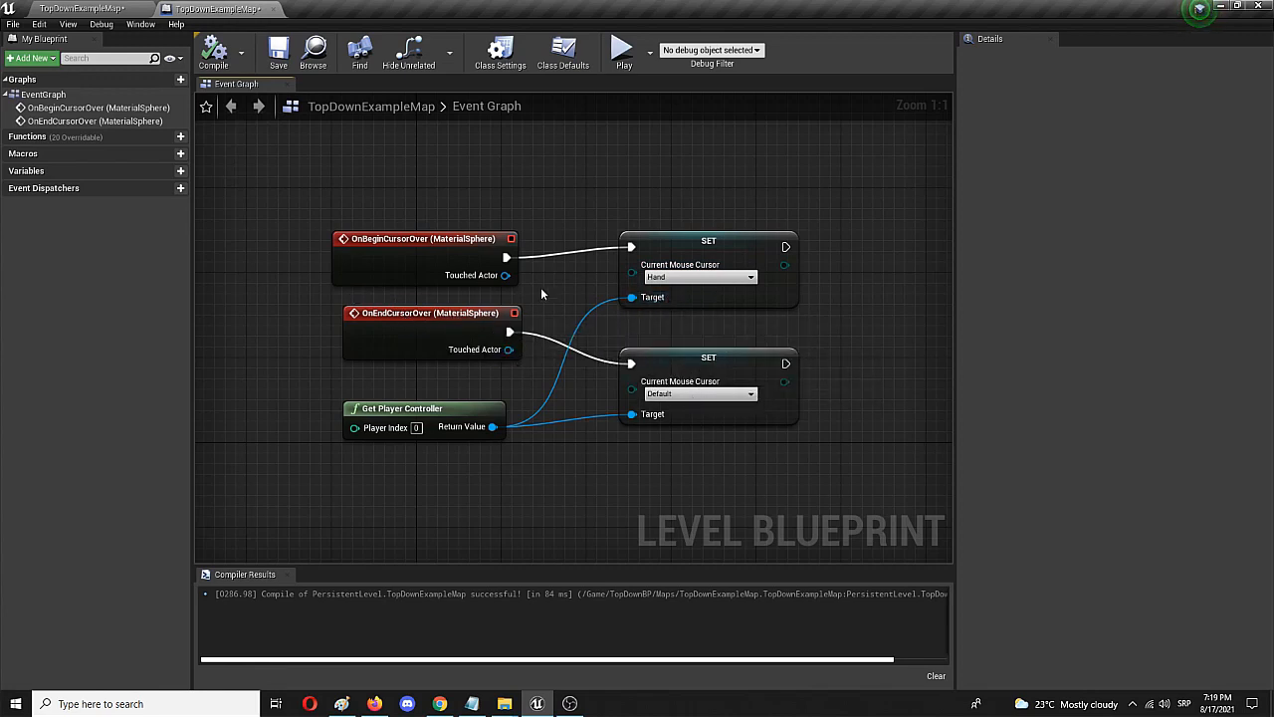
{"action": "mouse_move", "coordinate": [653, 207]}
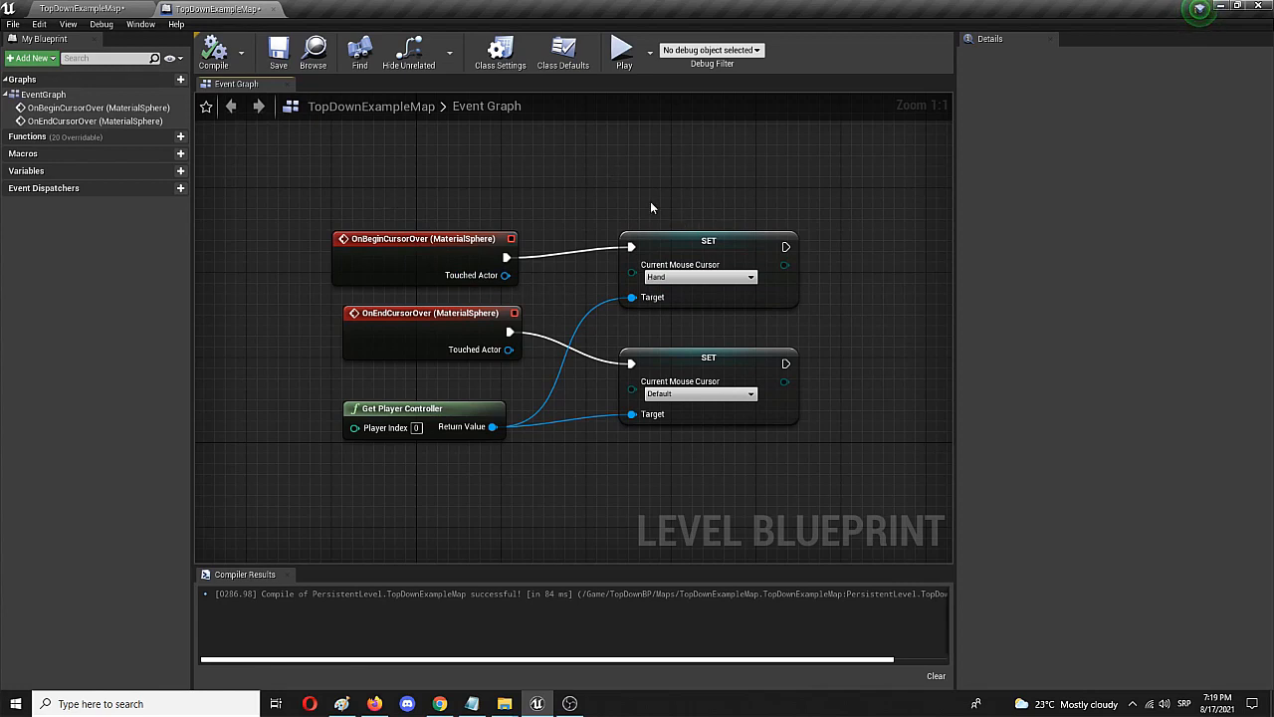
{"action": "mouse_move", "coordinate": [701, 351]}
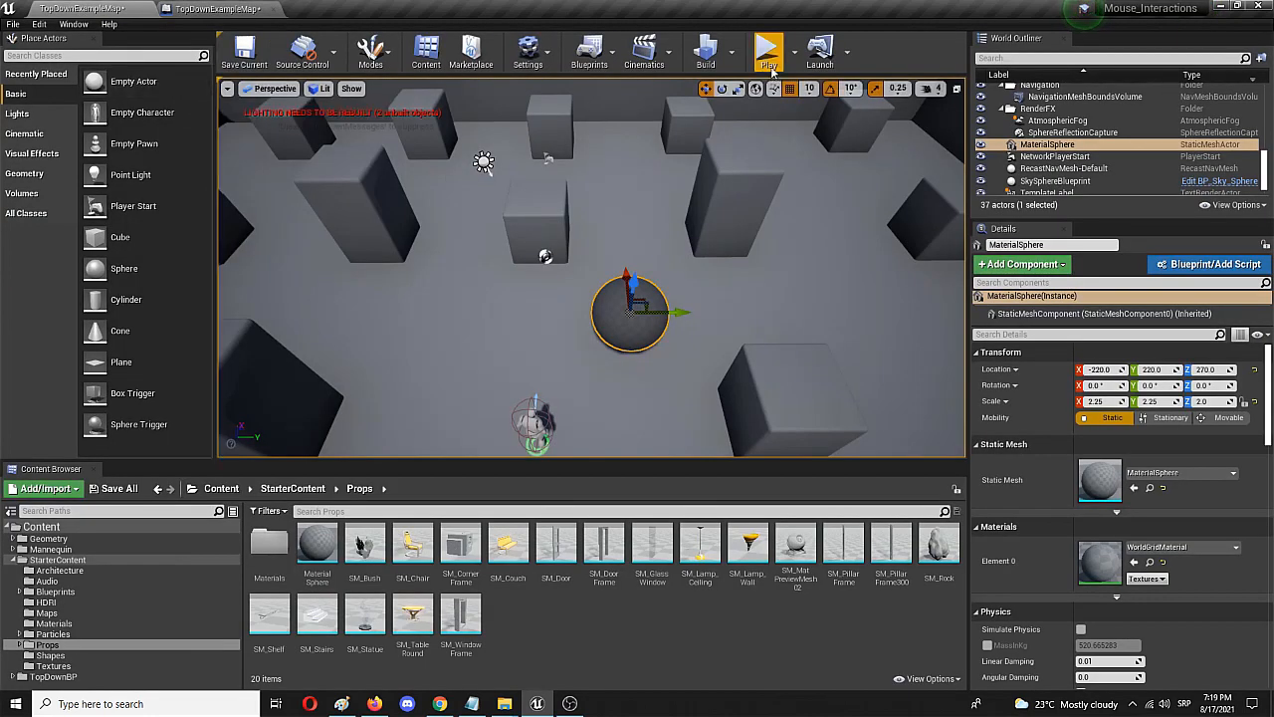
{"action": "left_click", "coordinate": [769, 49]}
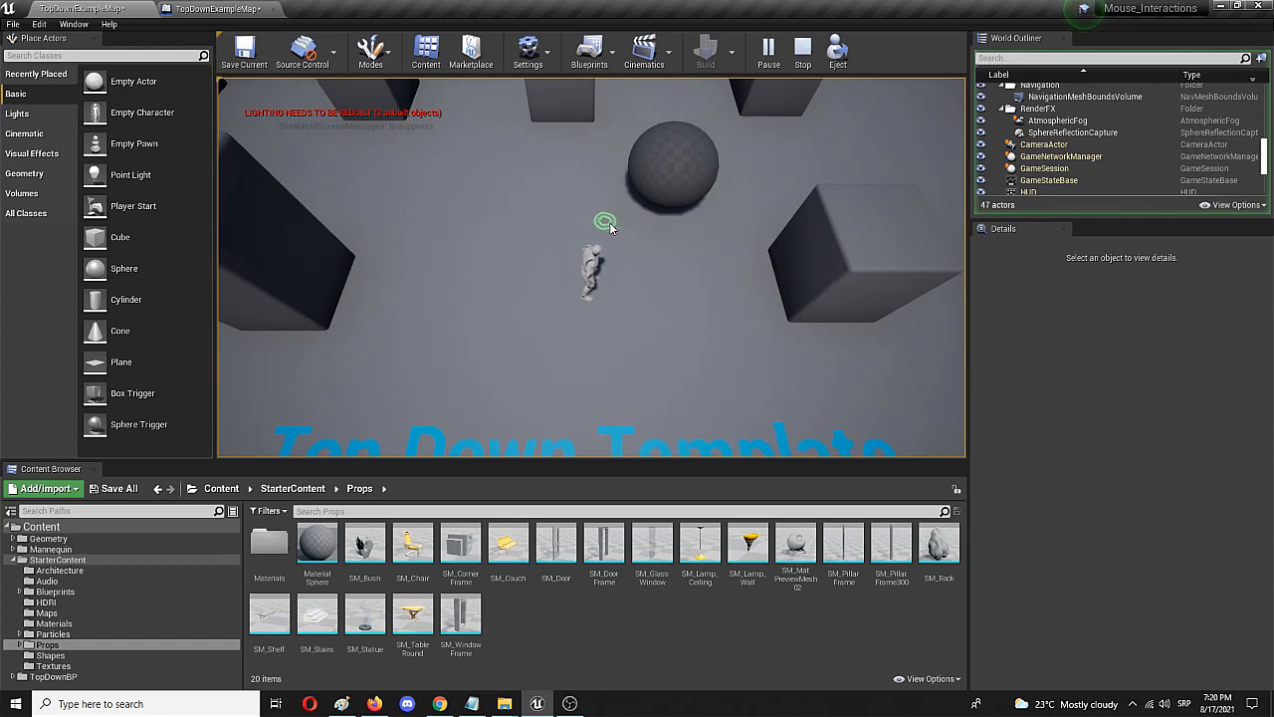
{"action": "left_click", "coordinate": [680, 167]}
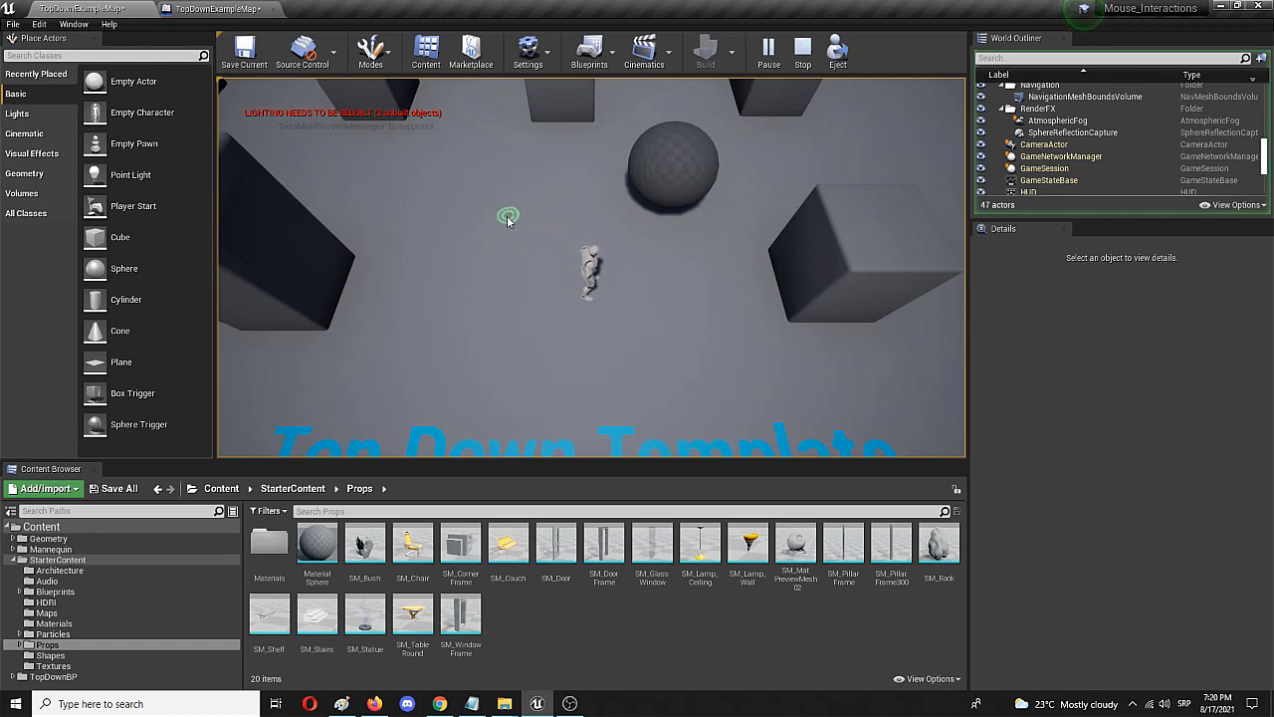
{"action": "left_click", "coordinate": [669, 163]}
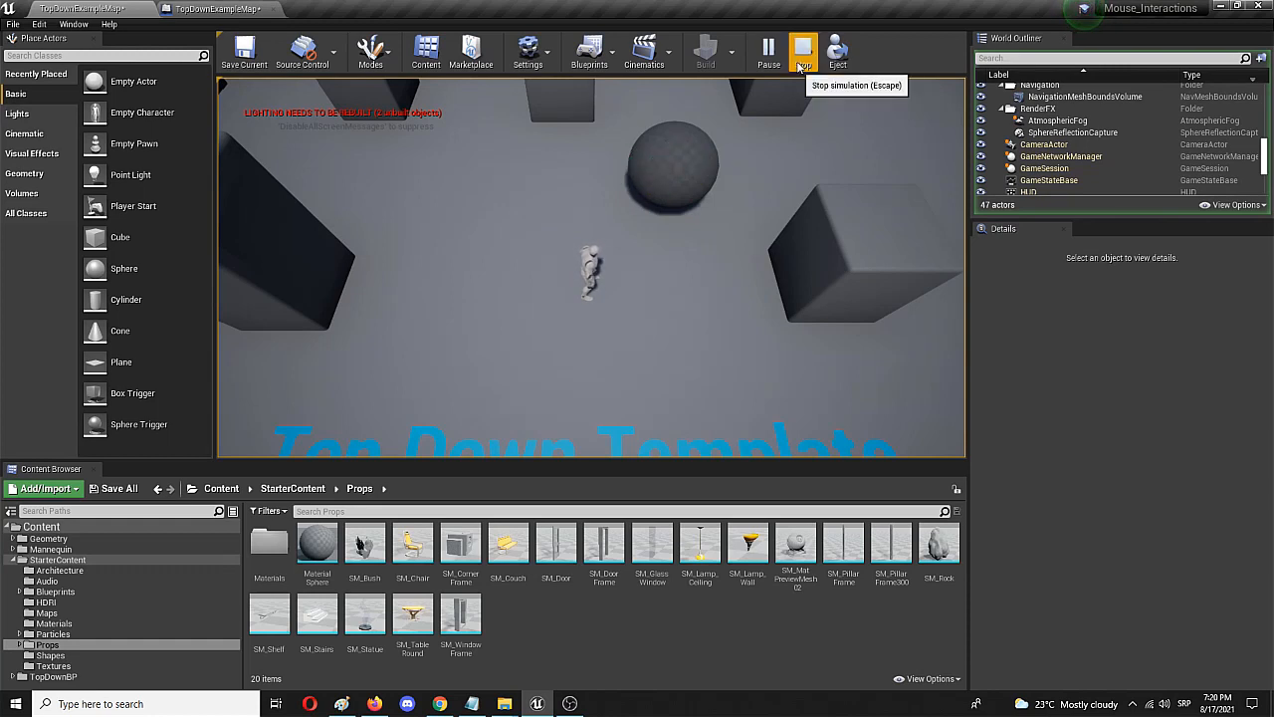
{"action": "left_click", "coordinate": [802, 52]}
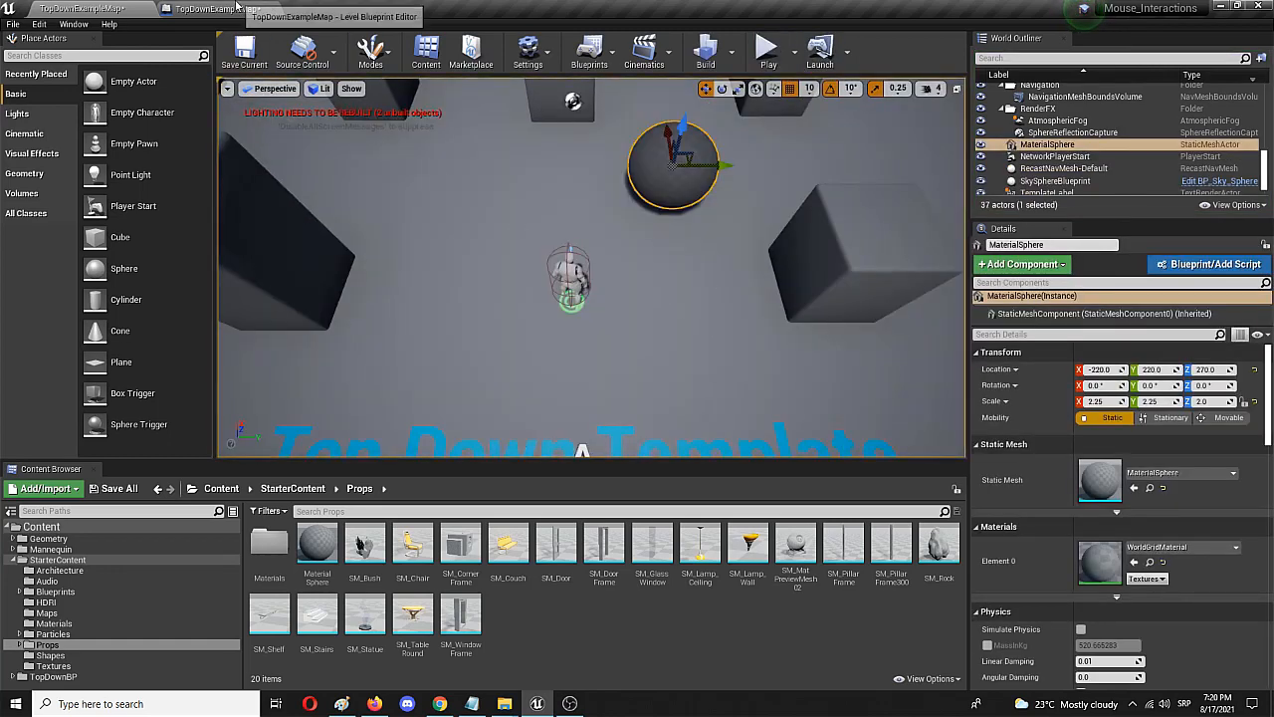
{"action": "left_click", "coordinate": [215, 8]}
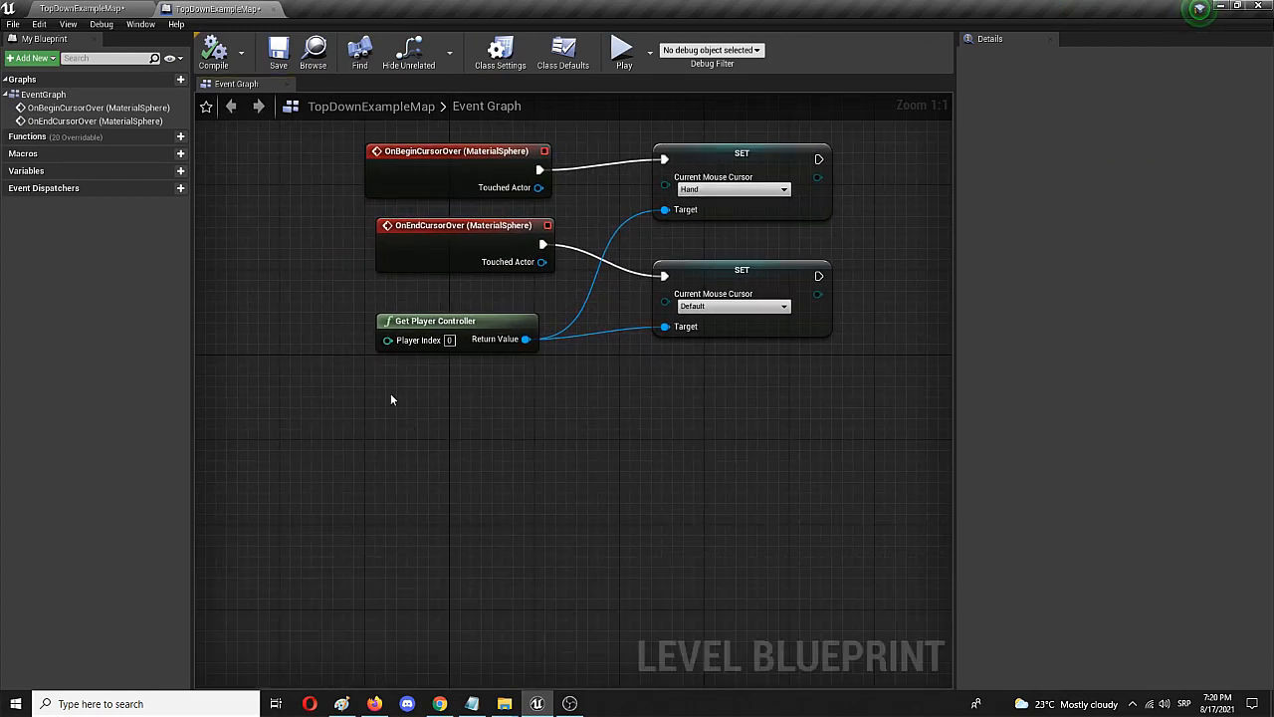
{"action": "mouse_move", "coordinate": [398, 419]}
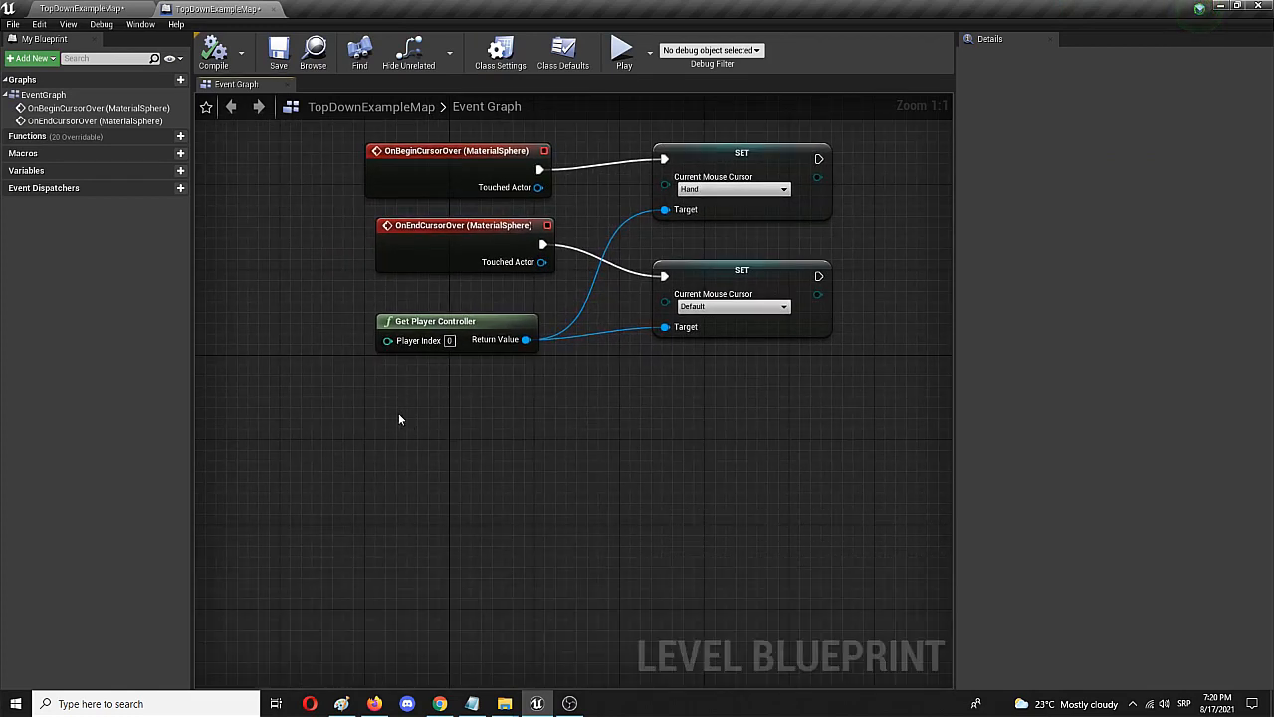
Add an OnClicked (MaterialSphere) event wired to a DestroyActor node targeting the touched actor
{"action": "right_click", "coordinate": [400, 418]}
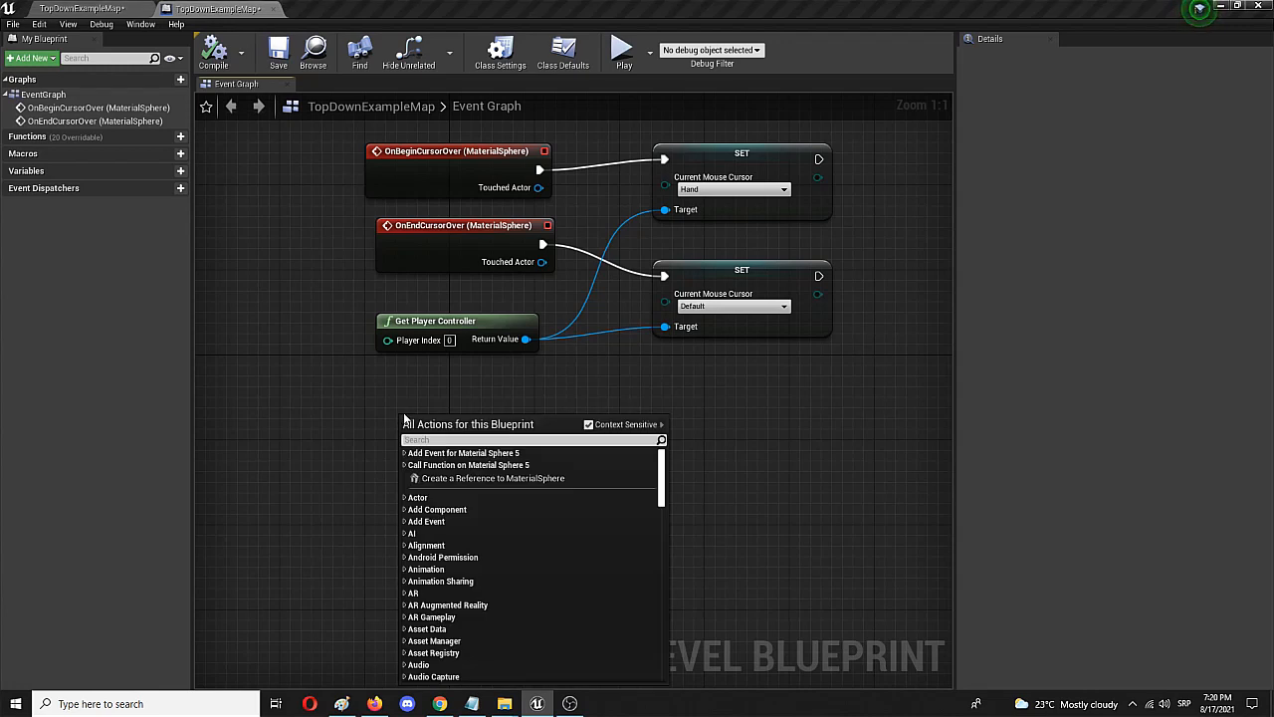
{"action": "type", "text": "on clicke"}
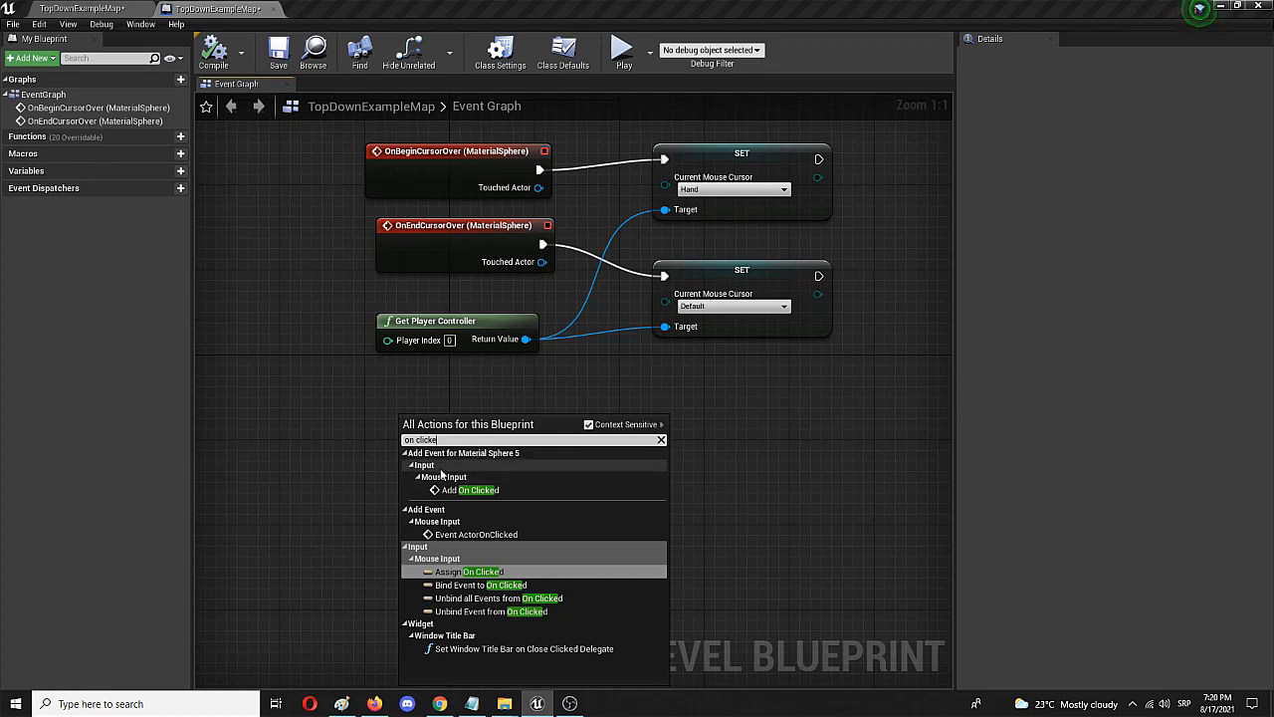
{"action": "mouse_move", "coordinate": [478, 458]}
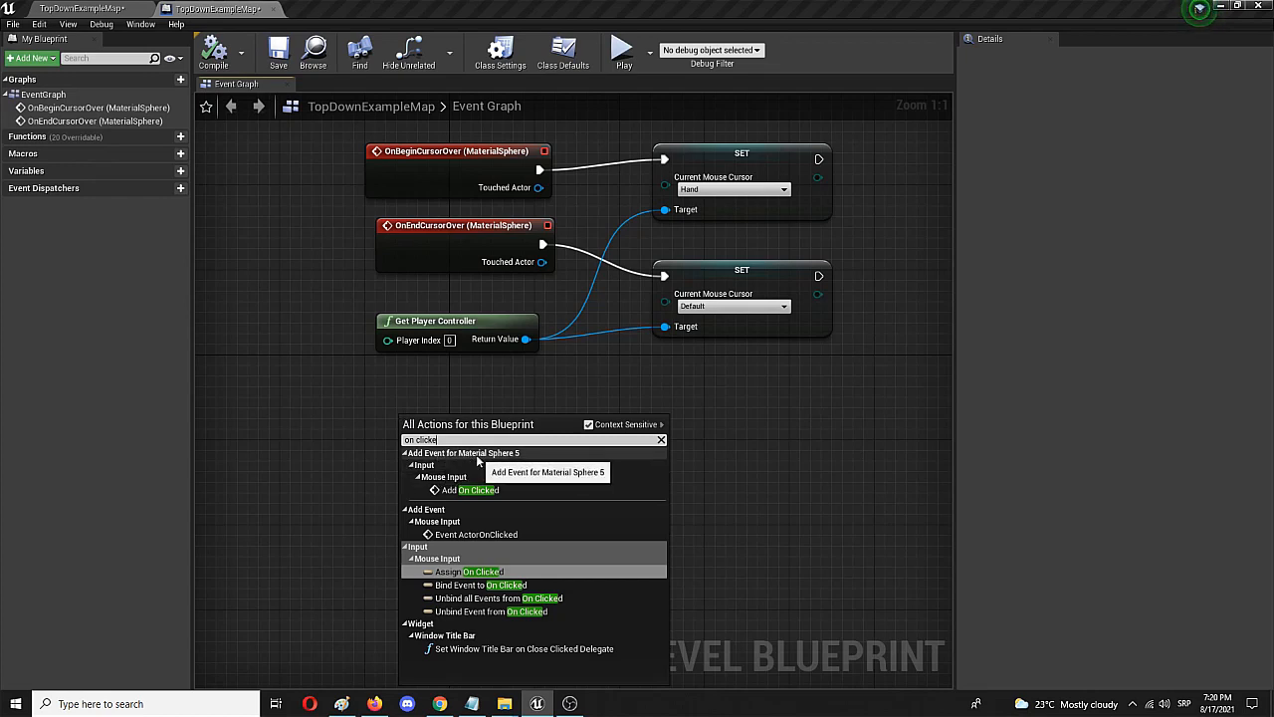
{"action": "mouse_move", "coordinate": [474, 490]}
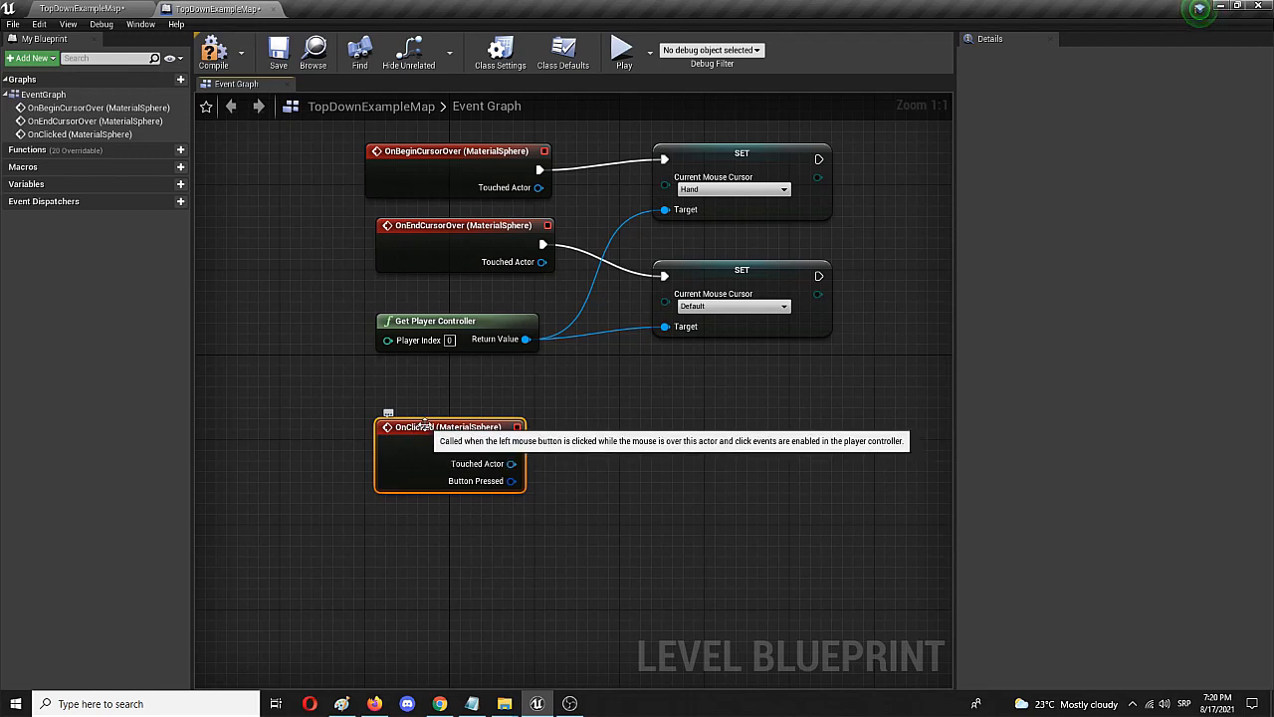
{"action": "mouse_move", "coordinate": [505, 521]}
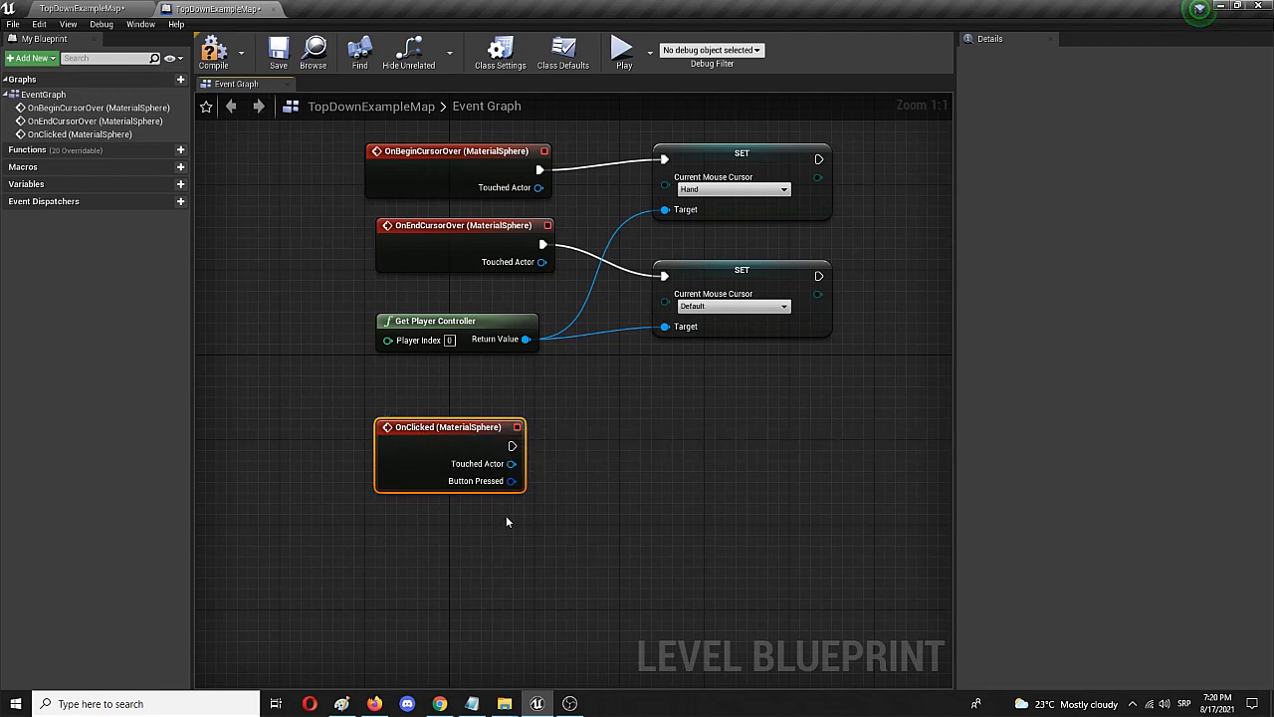
{"action": "left_click_drag", "start_coordinate": [512, 446], "coordinate": [677, 449]}
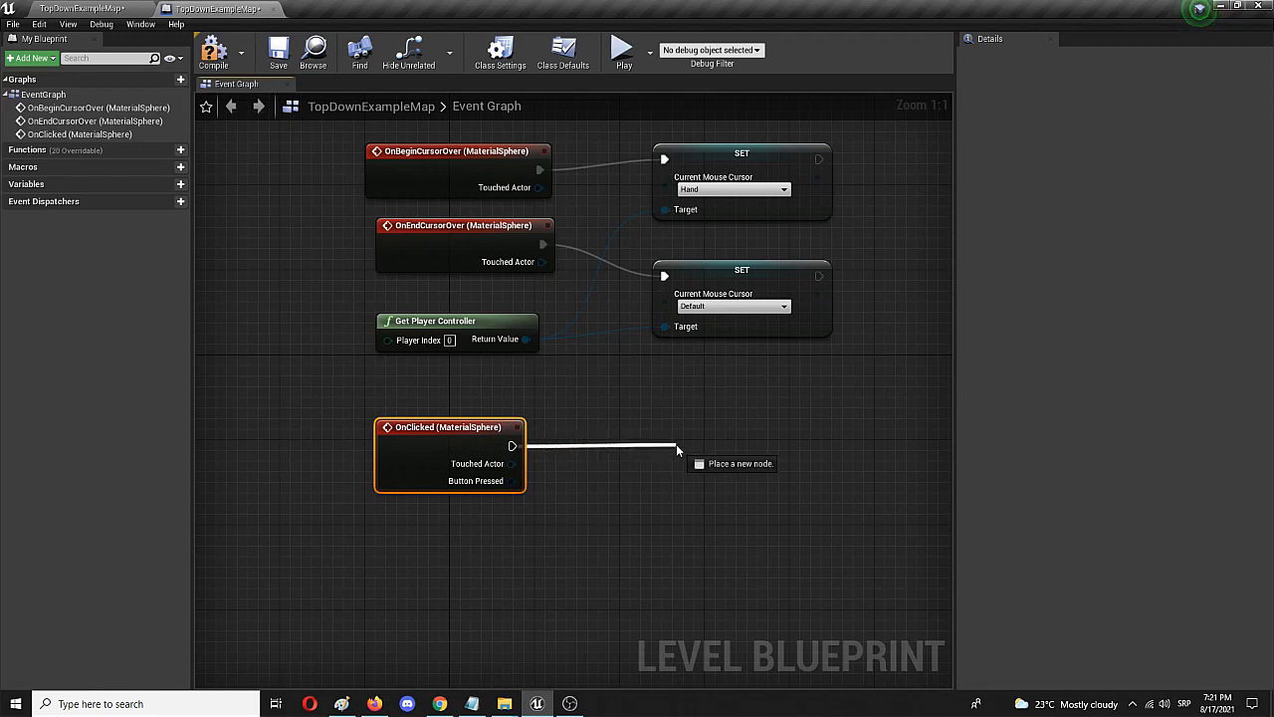
{"action": "type", "text": "destroy actor"}
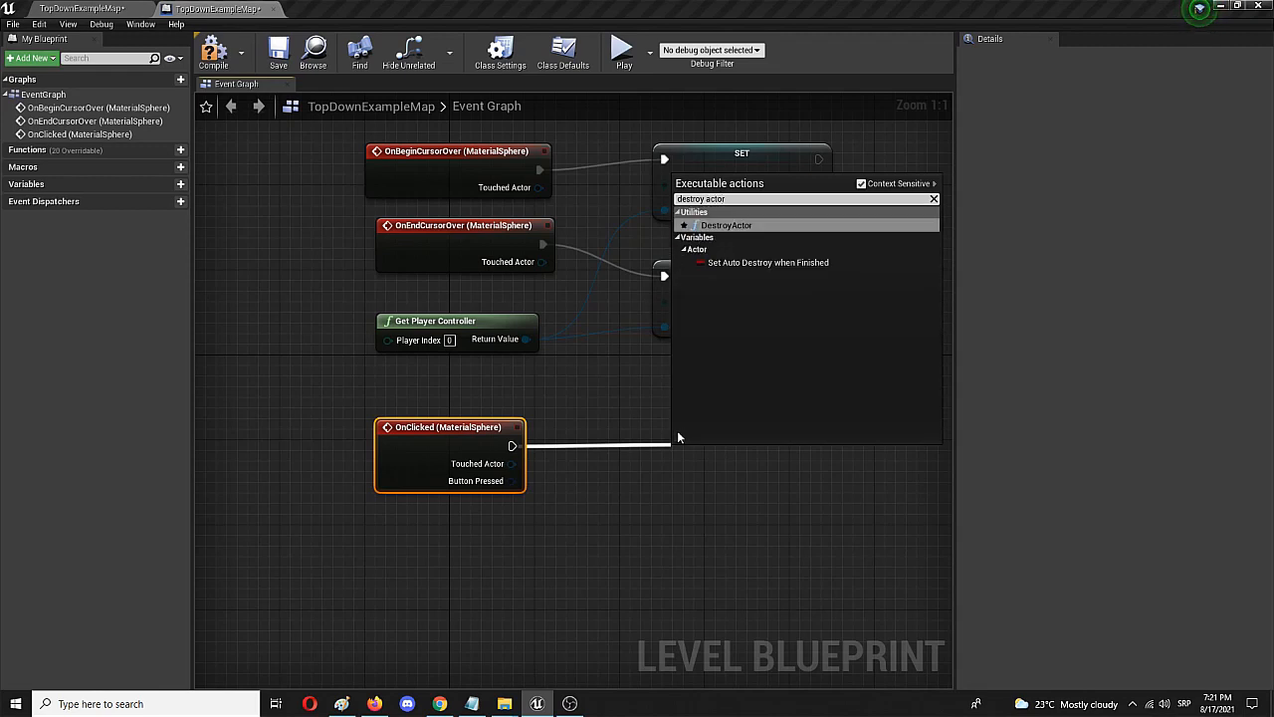
{"action": "mouse_move", "coordinate": [709, 225]}
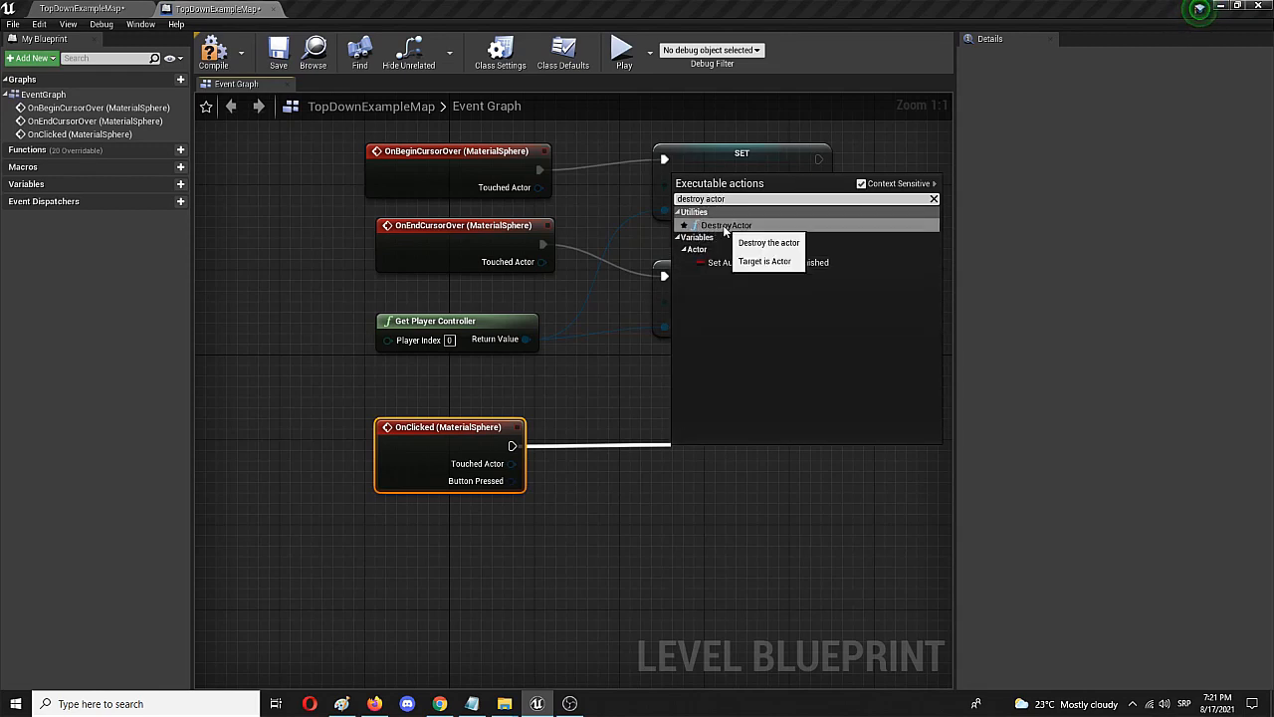
{"action": "left_click", "coordinate": [724, 223]}
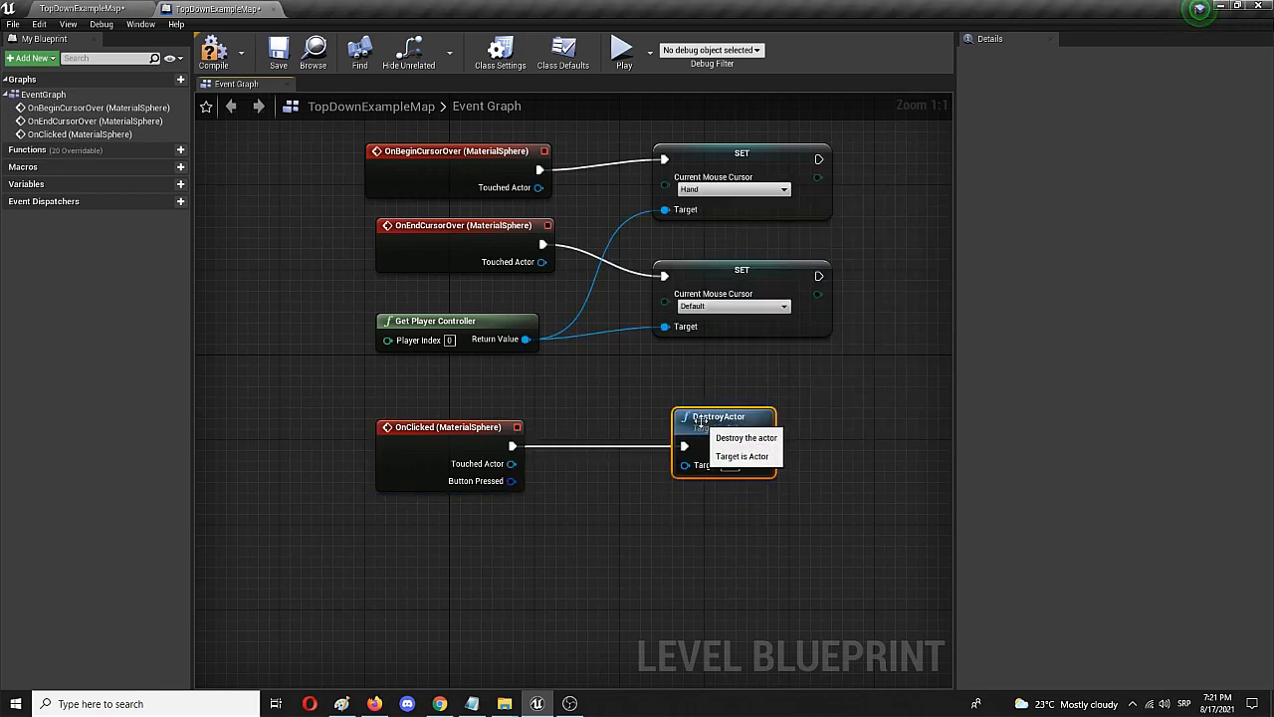
{"action": "mouse_move", "coordinate": [518, 488]}
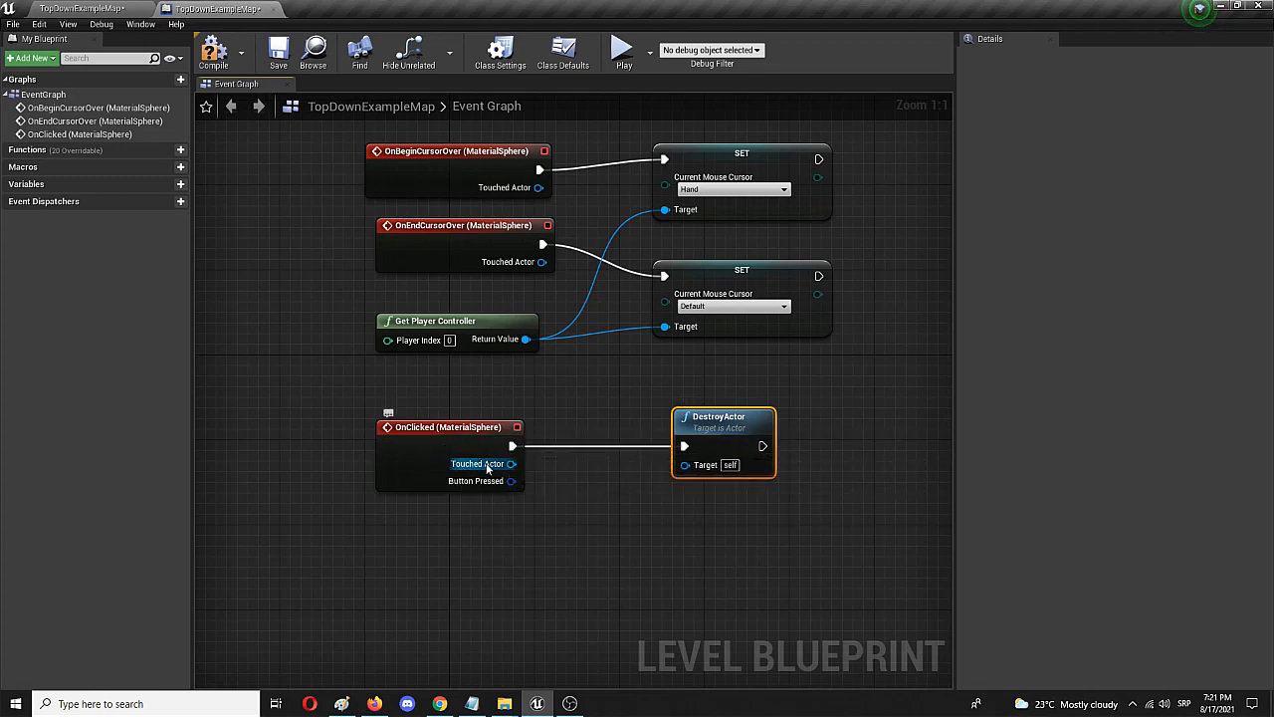
{"action": "mouse_move", "coordinate": [510, 464]}
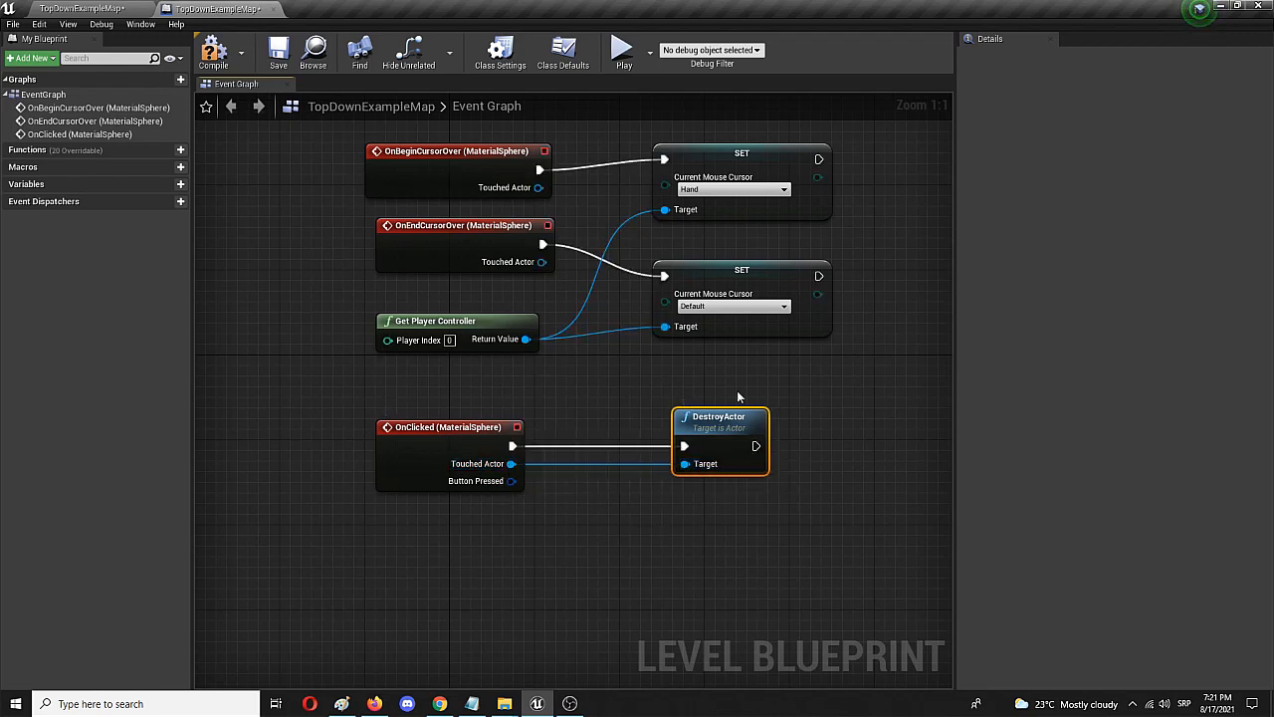
{"action": "mouse_move", "coordinate": [720, 402]}
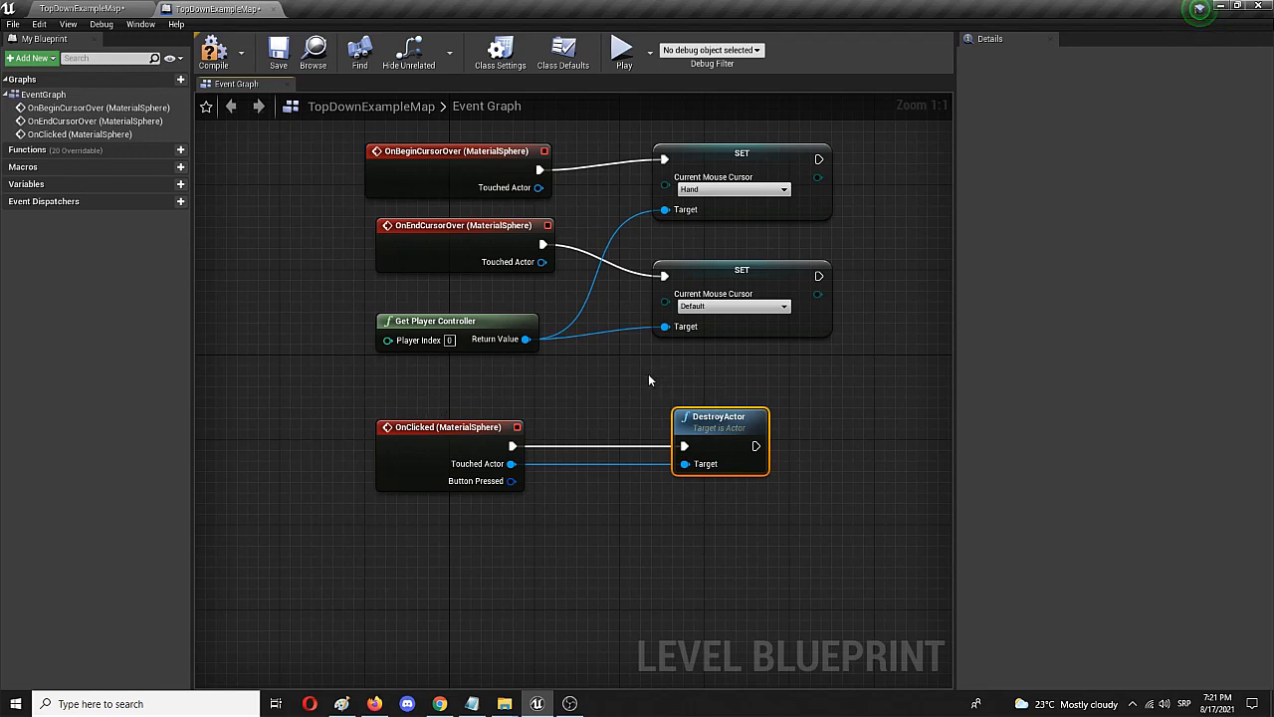
{"action": "mouse_move", "coordinate": [746, 243]}
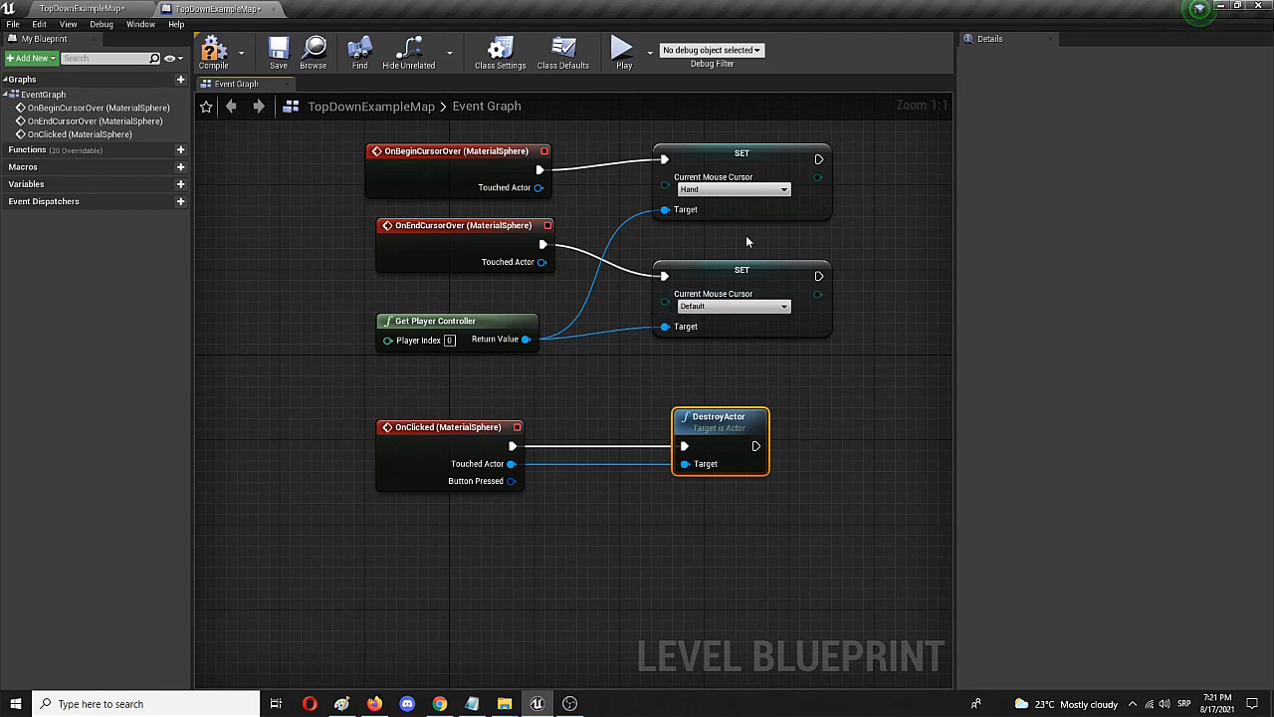
{"action": "mouse_move", "coordinate": [345, 235]}
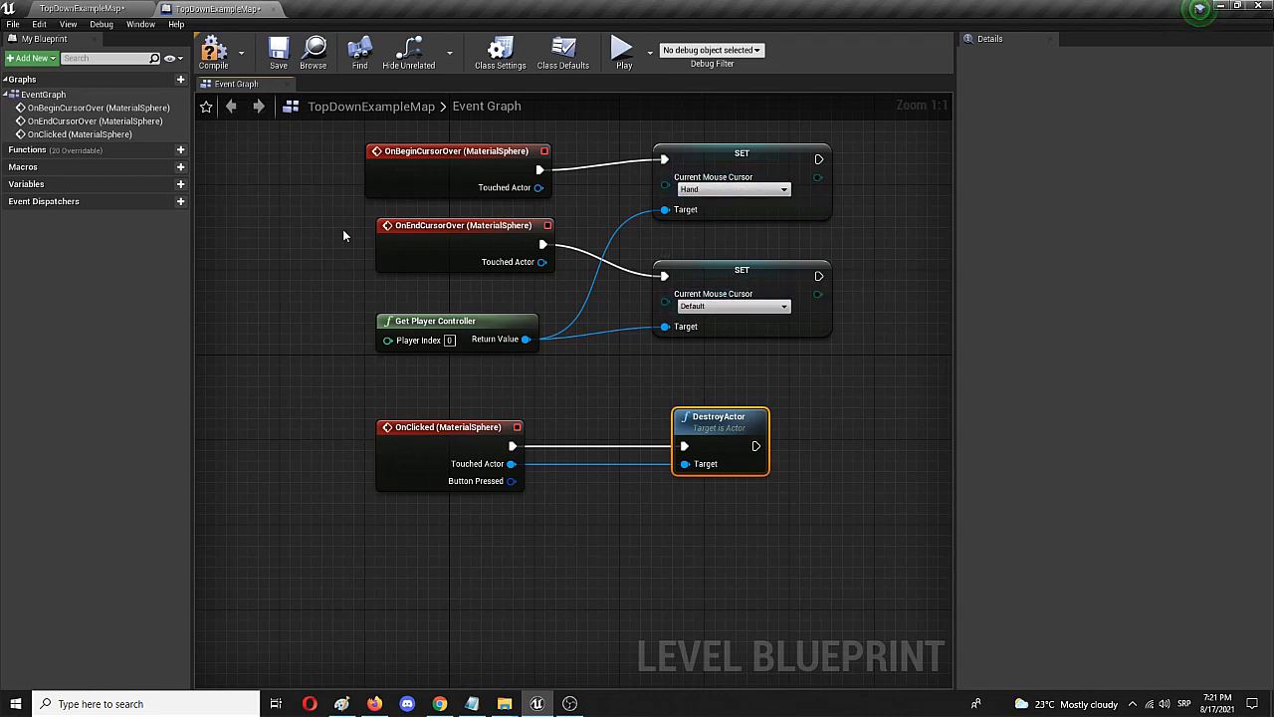
{"action": "mouse_move", "coordinate": [482, 167]}
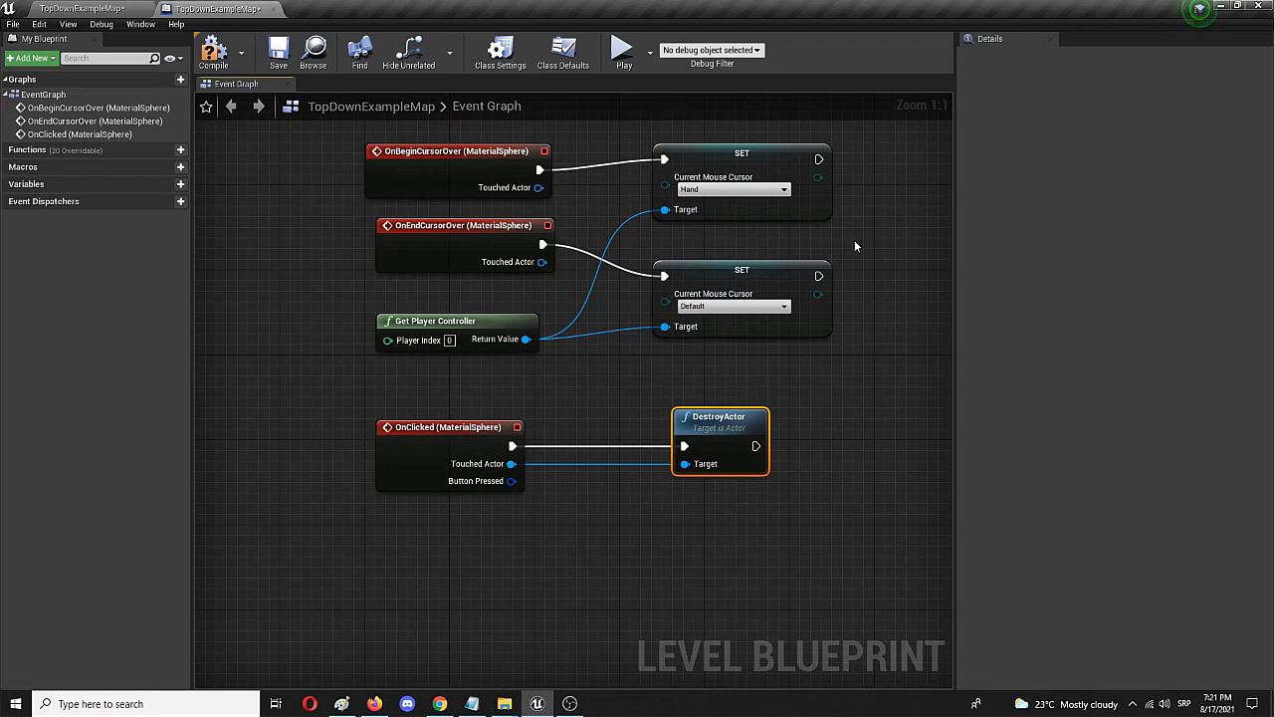
{"action": "mouse_move", "coordinate": [693, 189]}
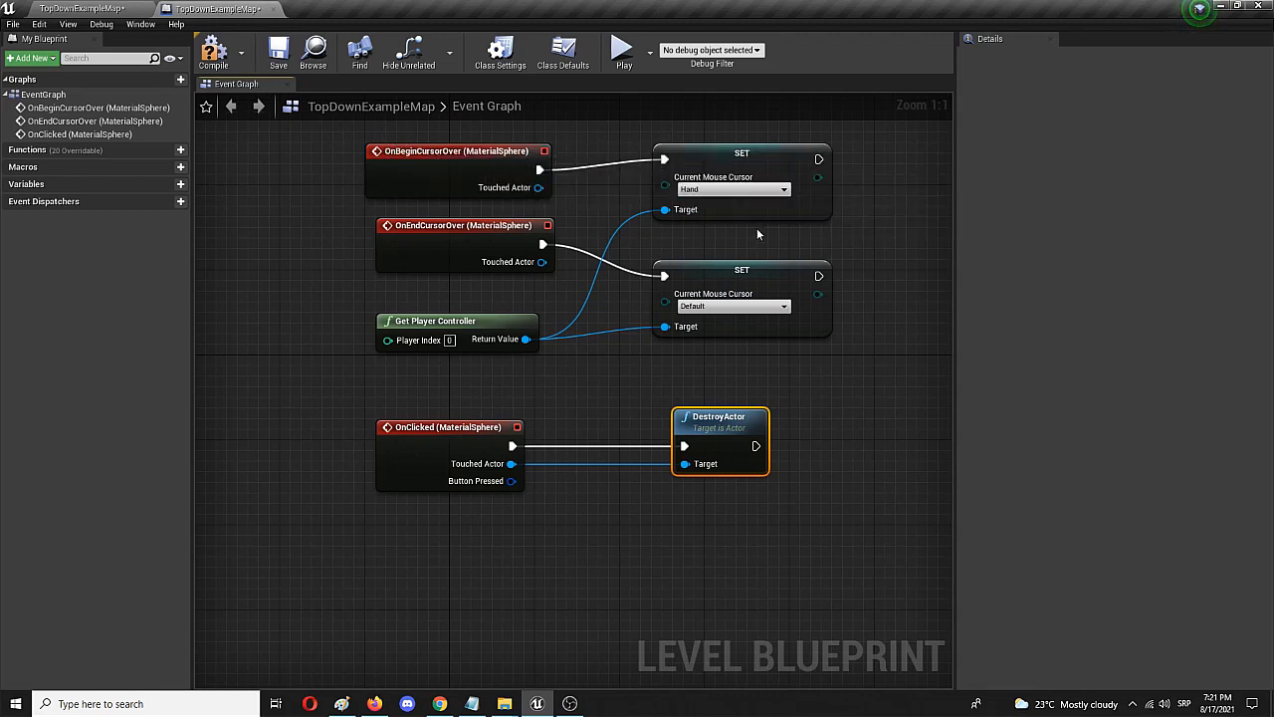
Set the OnBeginCursorOver SET node's Current Mouse Cursor to Crosshairs
{"action": "left_click", "coordinate": [733, 189]}
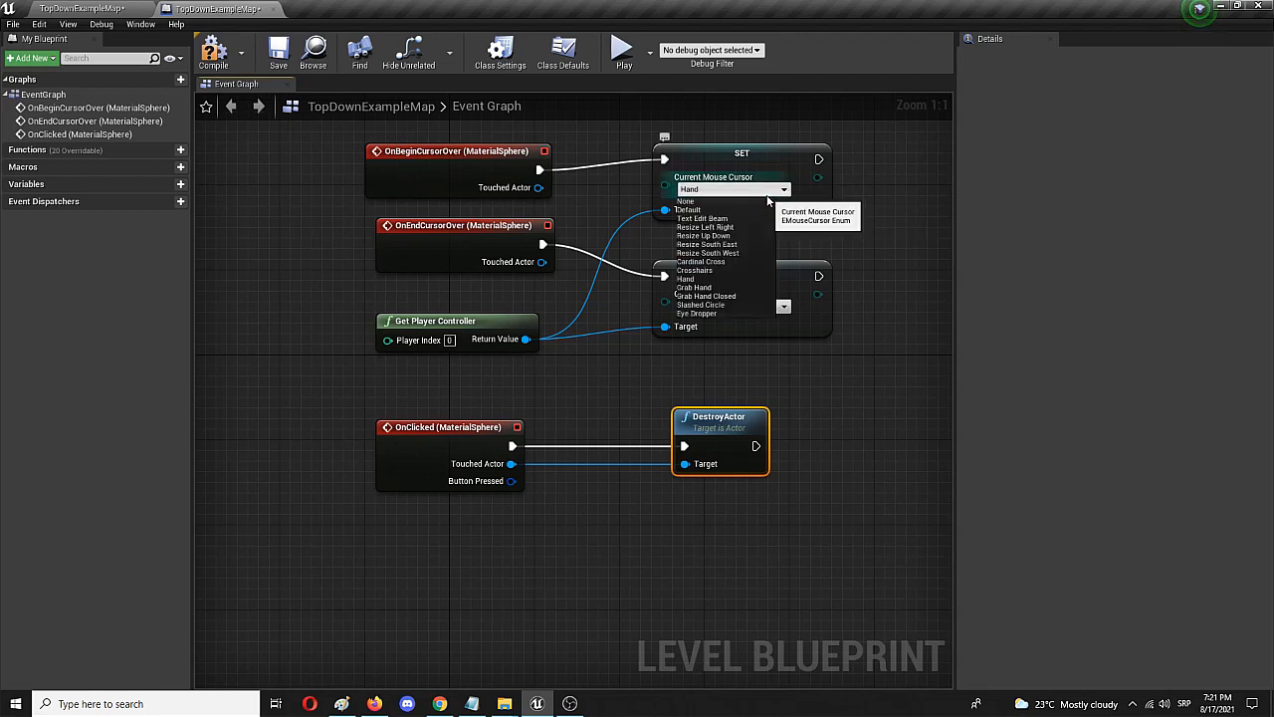
{"action": "left_click", "coordinate": [693, 271]}
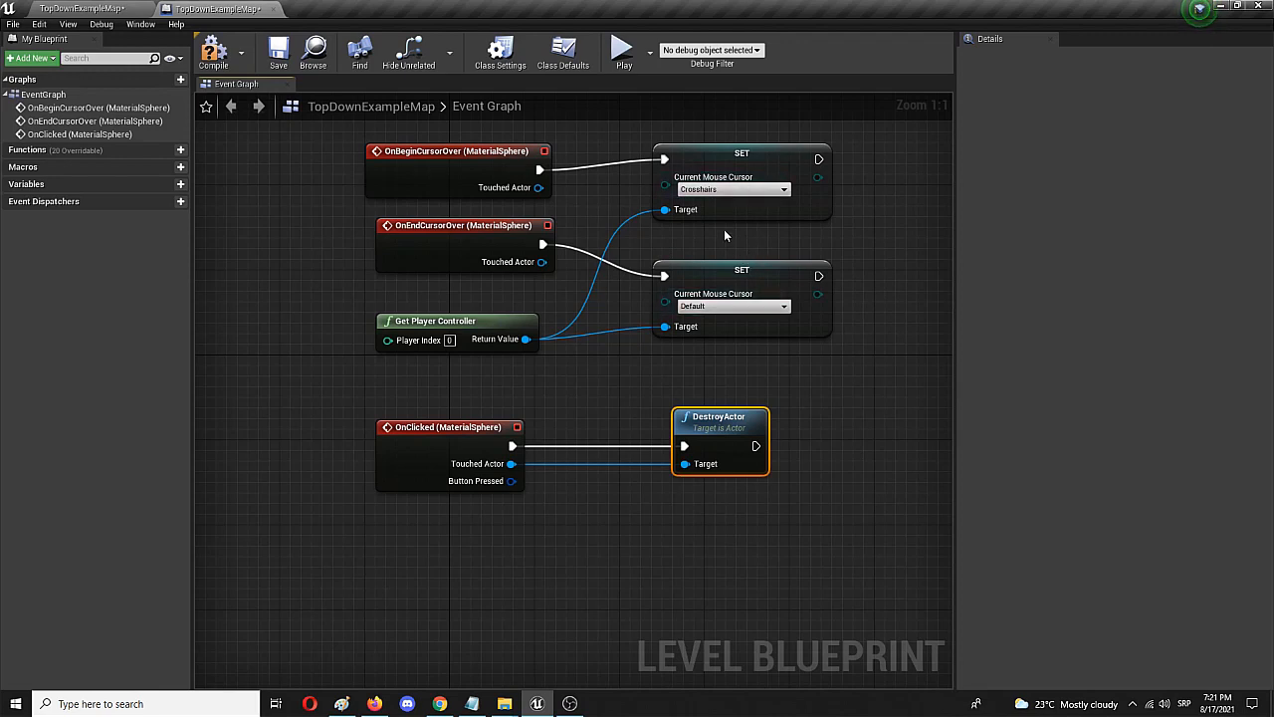
{"action": "mouse_move", "coordinate": [598, 219]}
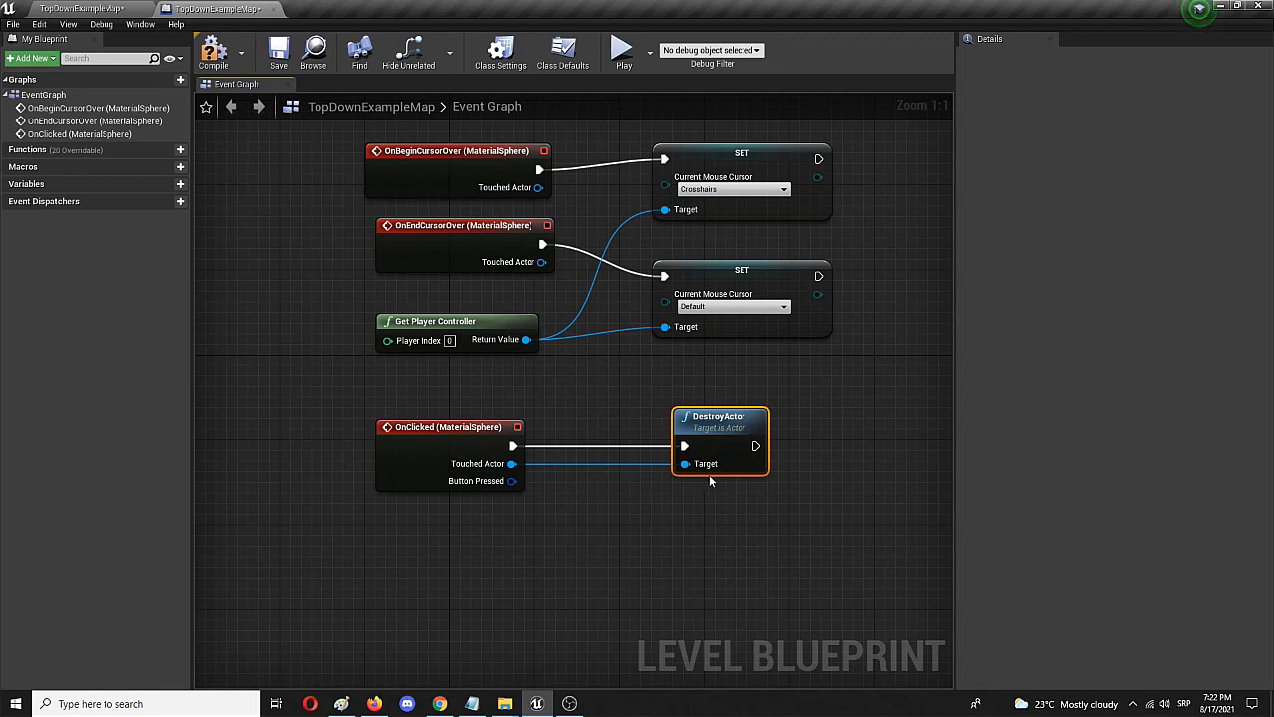
{"action": "mouse_move", "coordinate": [716, 434]}
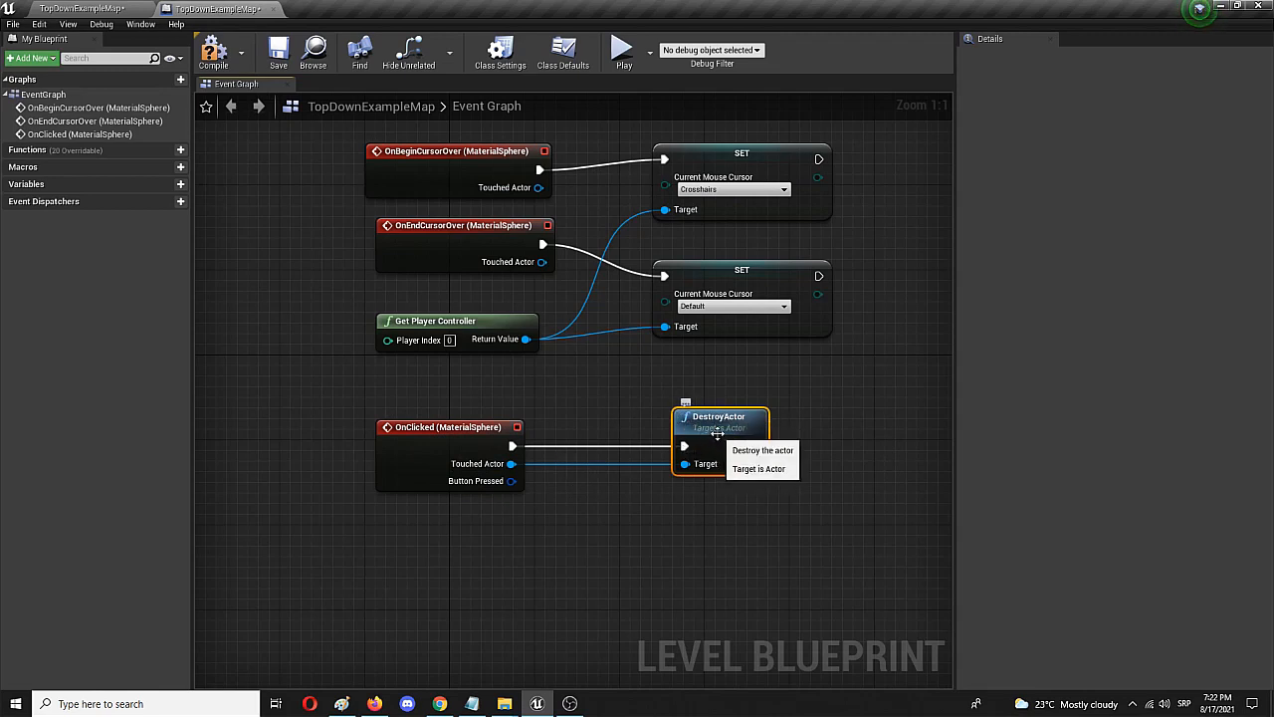
{"action": "mouse_move", "coordinate": [840, 482]}
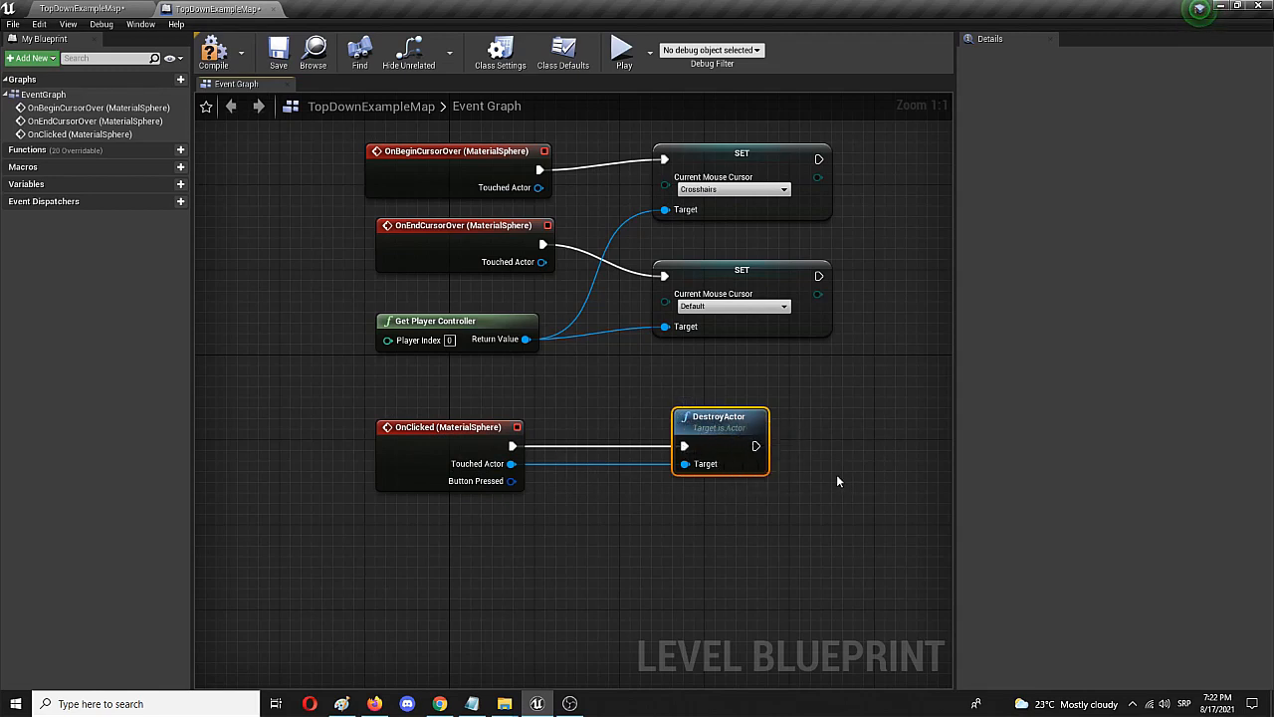
{"action": "mouse_move", "coordinate": [736, 438]}
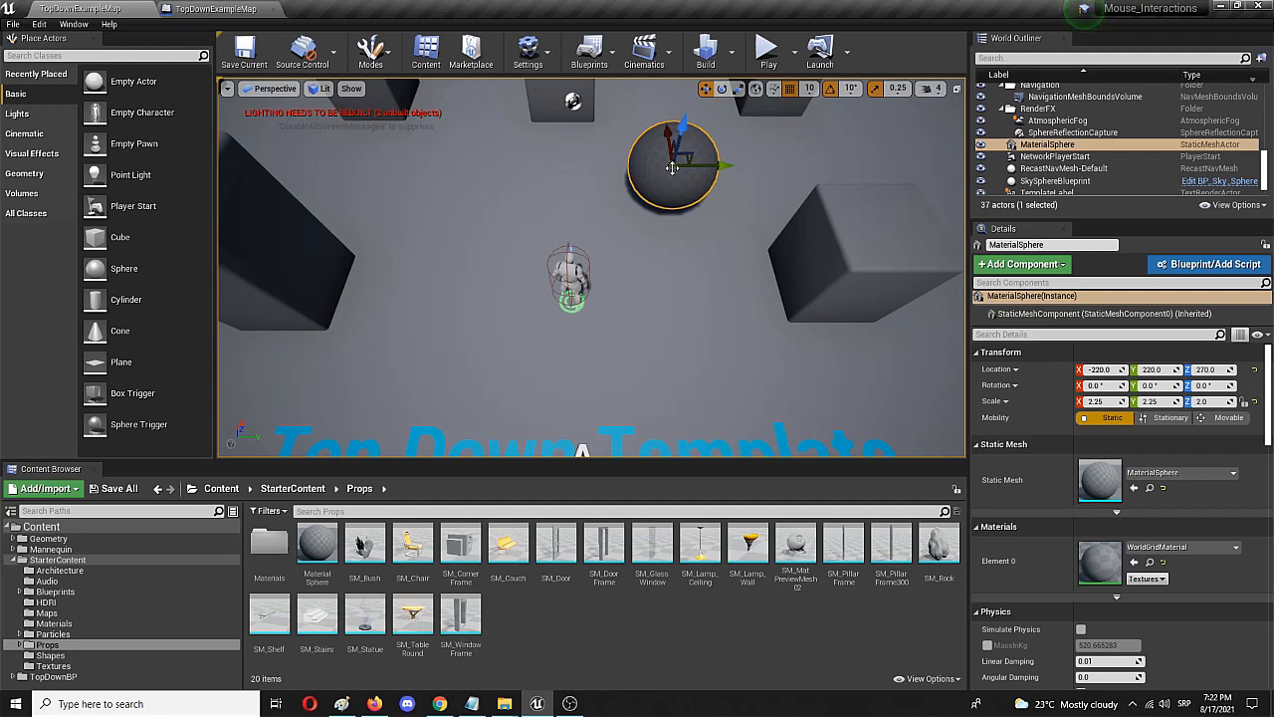
{"action": "mouse_move", "coordinate": [646, 159]}
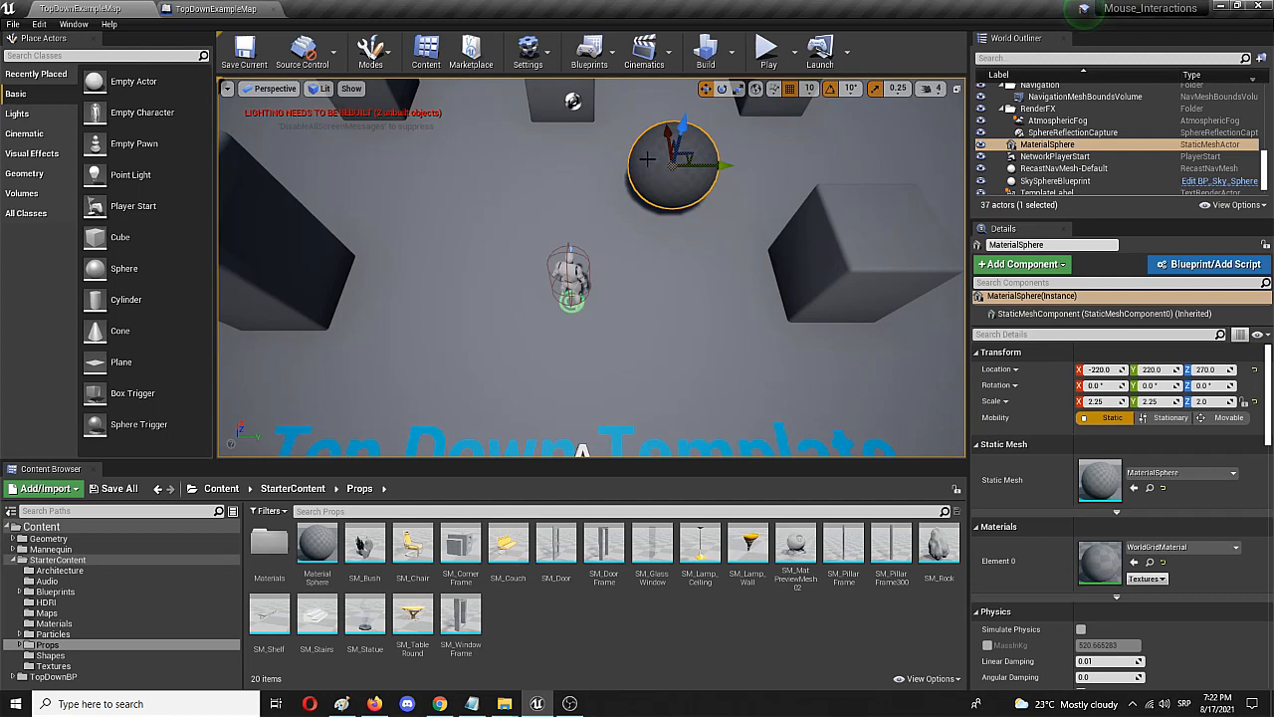
{"action": "mouse_move", "coordinate": [807, 128]}
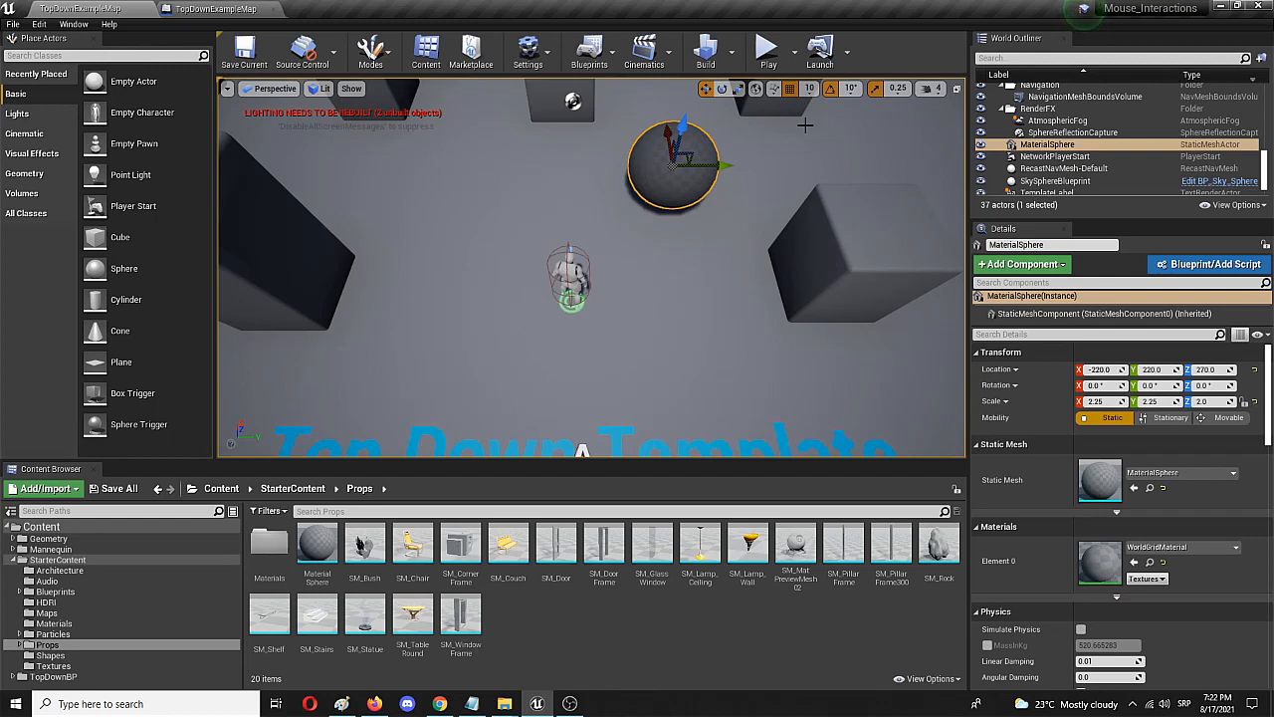
Play the level, destroy the sphere with a click, then send the character across the floor
{"action": "left_click", "coordinate": [769, 48]}
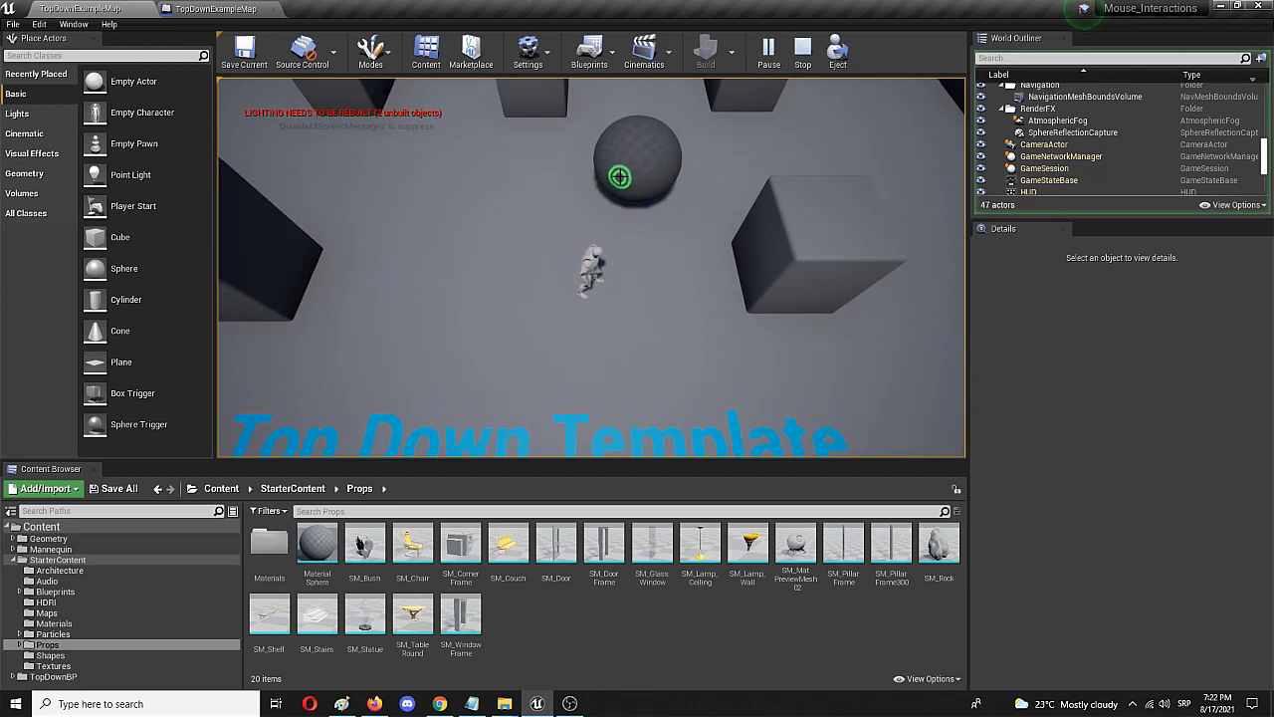
{"action": "mouse_move", "coordinate": [677, 157]}
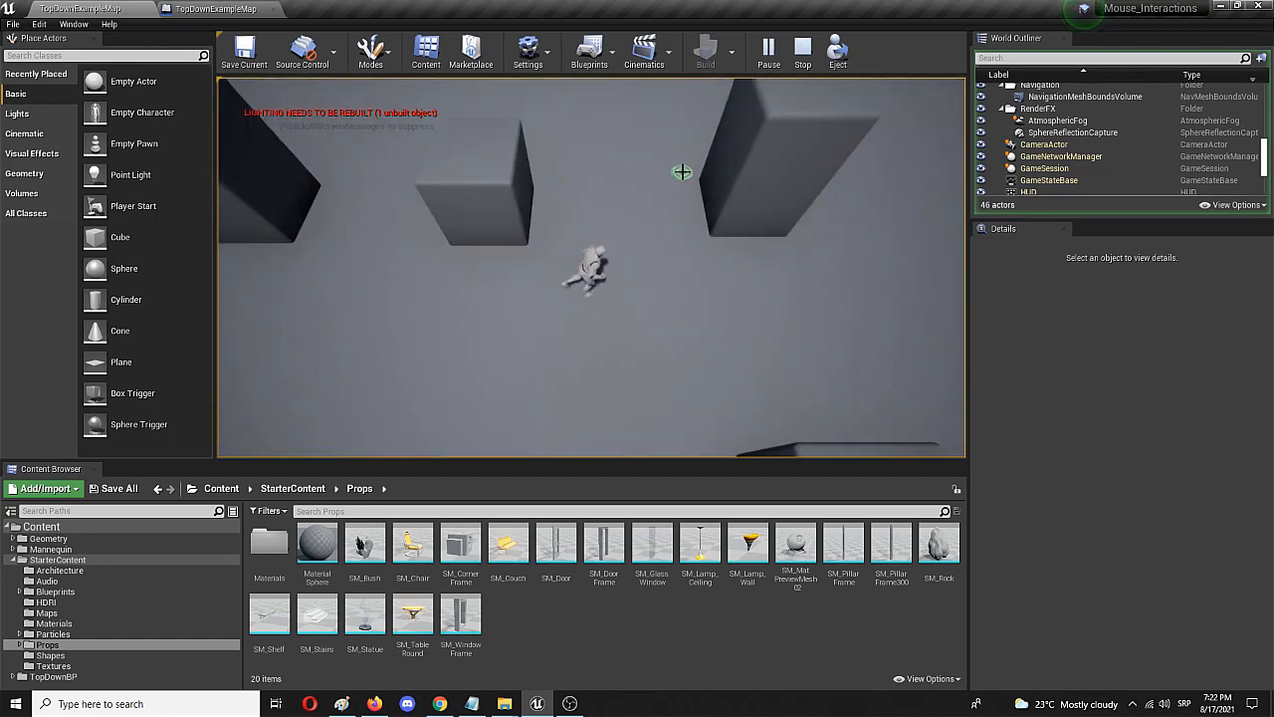
{"action": "left_click", "coordinate": [564, 354]}
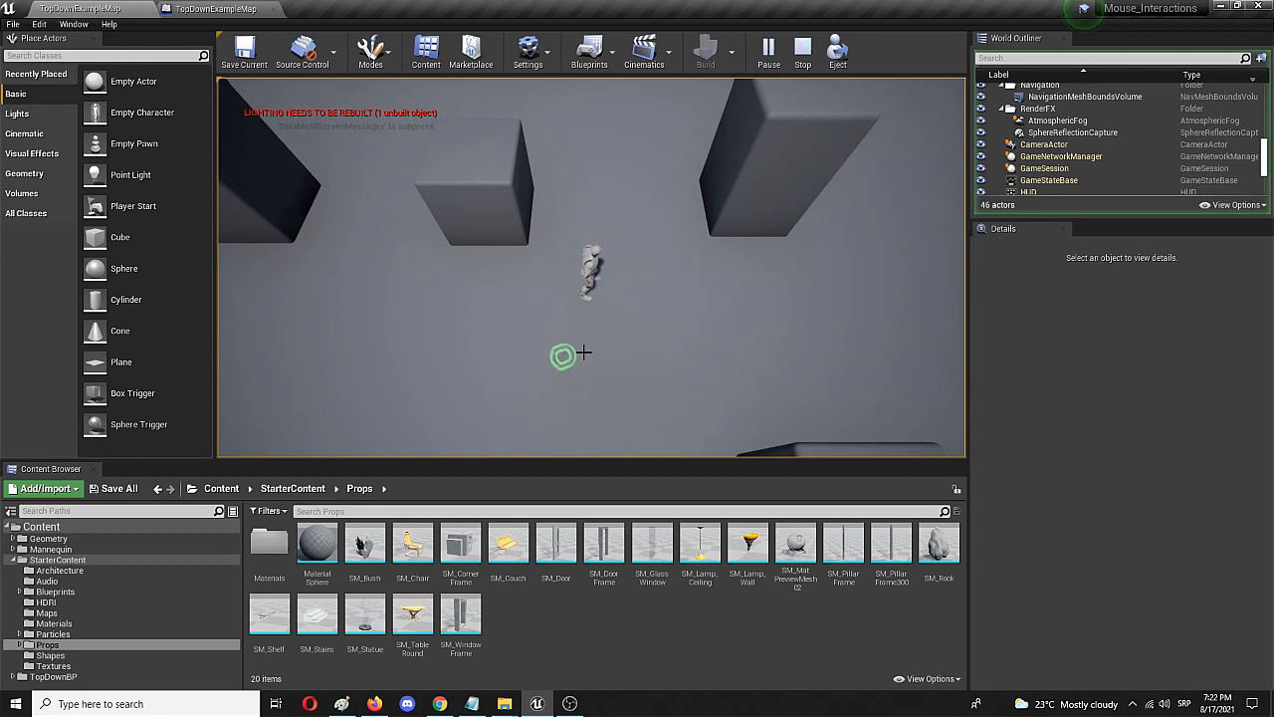